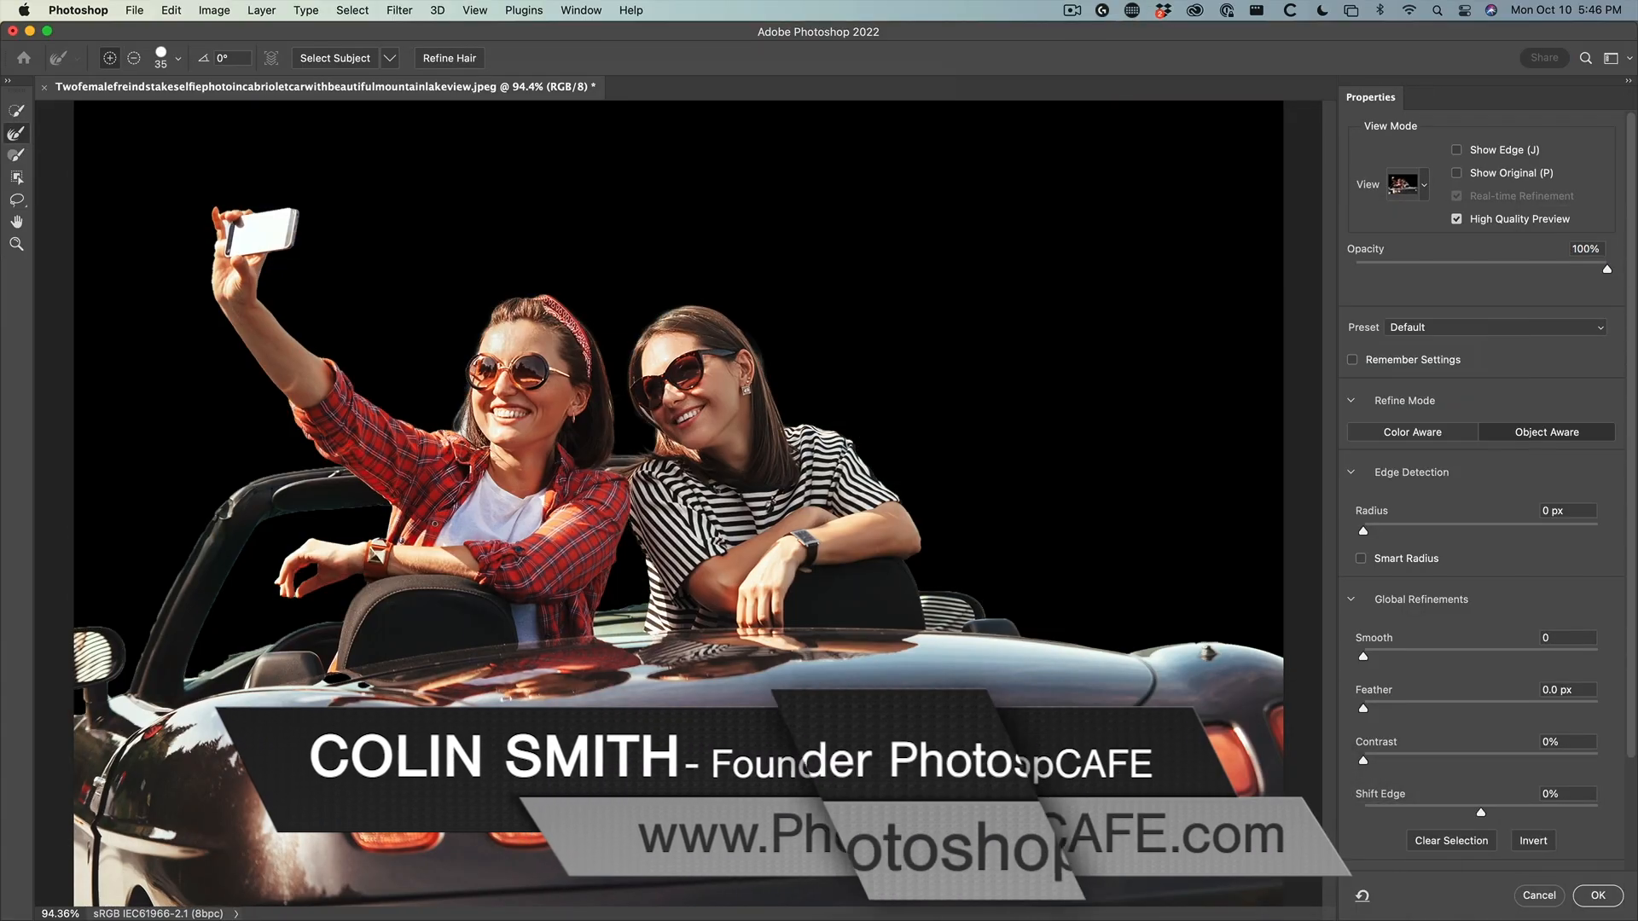
Activate the Object Selection Tool (W) from the selection tools flyout
{"action": "left_click", "coordinate": [1597, 895]}
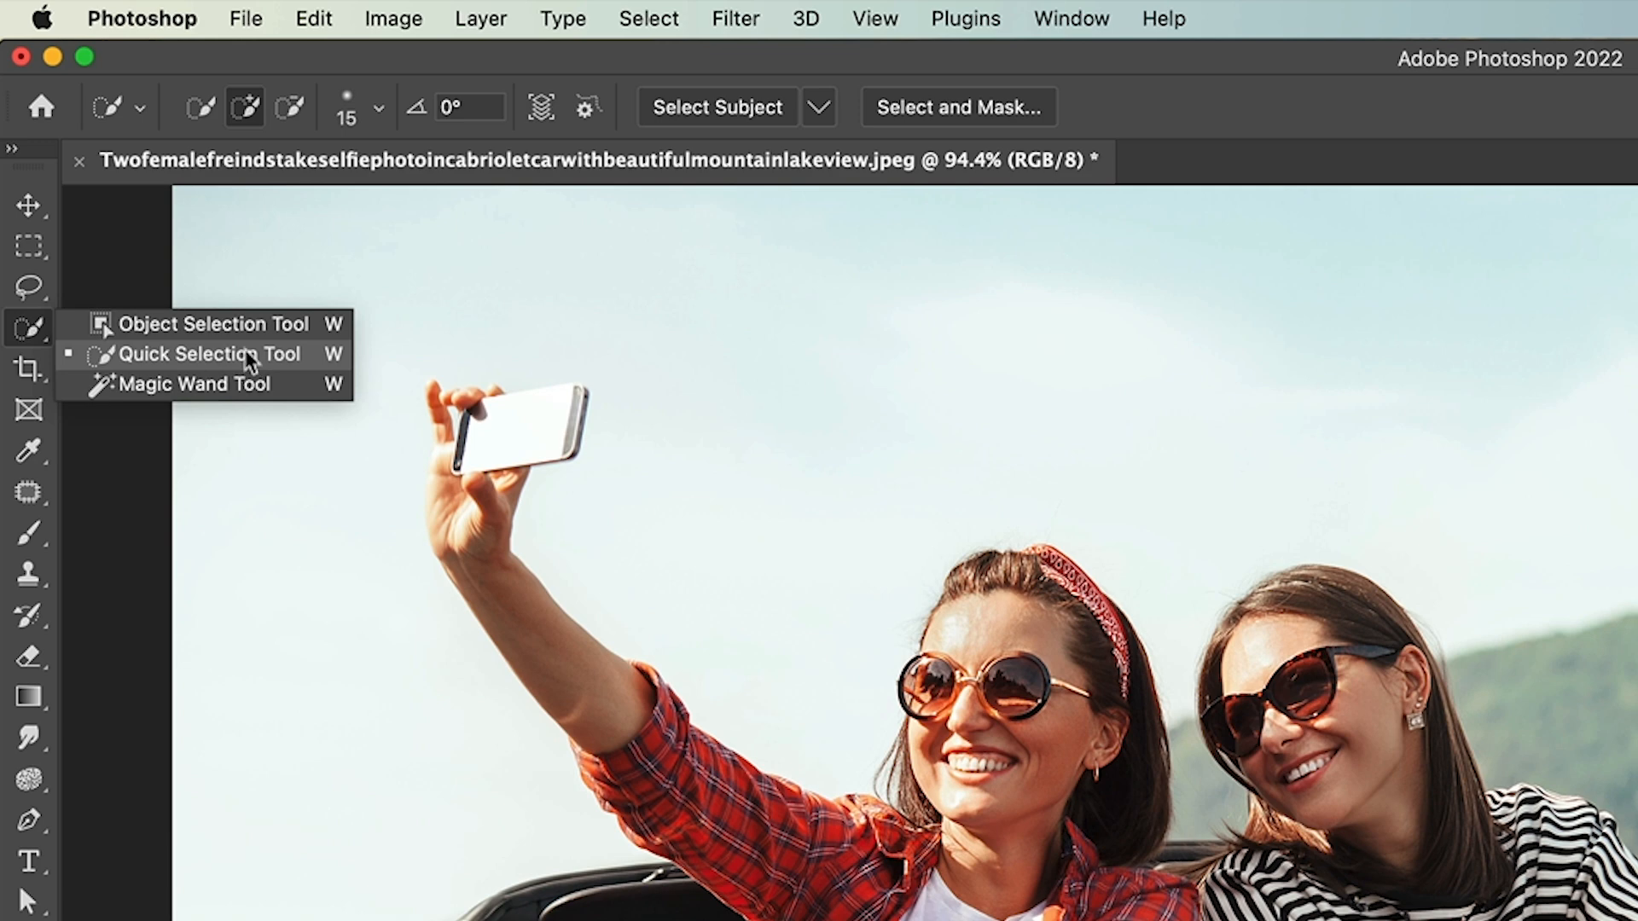
{"action": "left_click", "coordinate": [212, 325]}
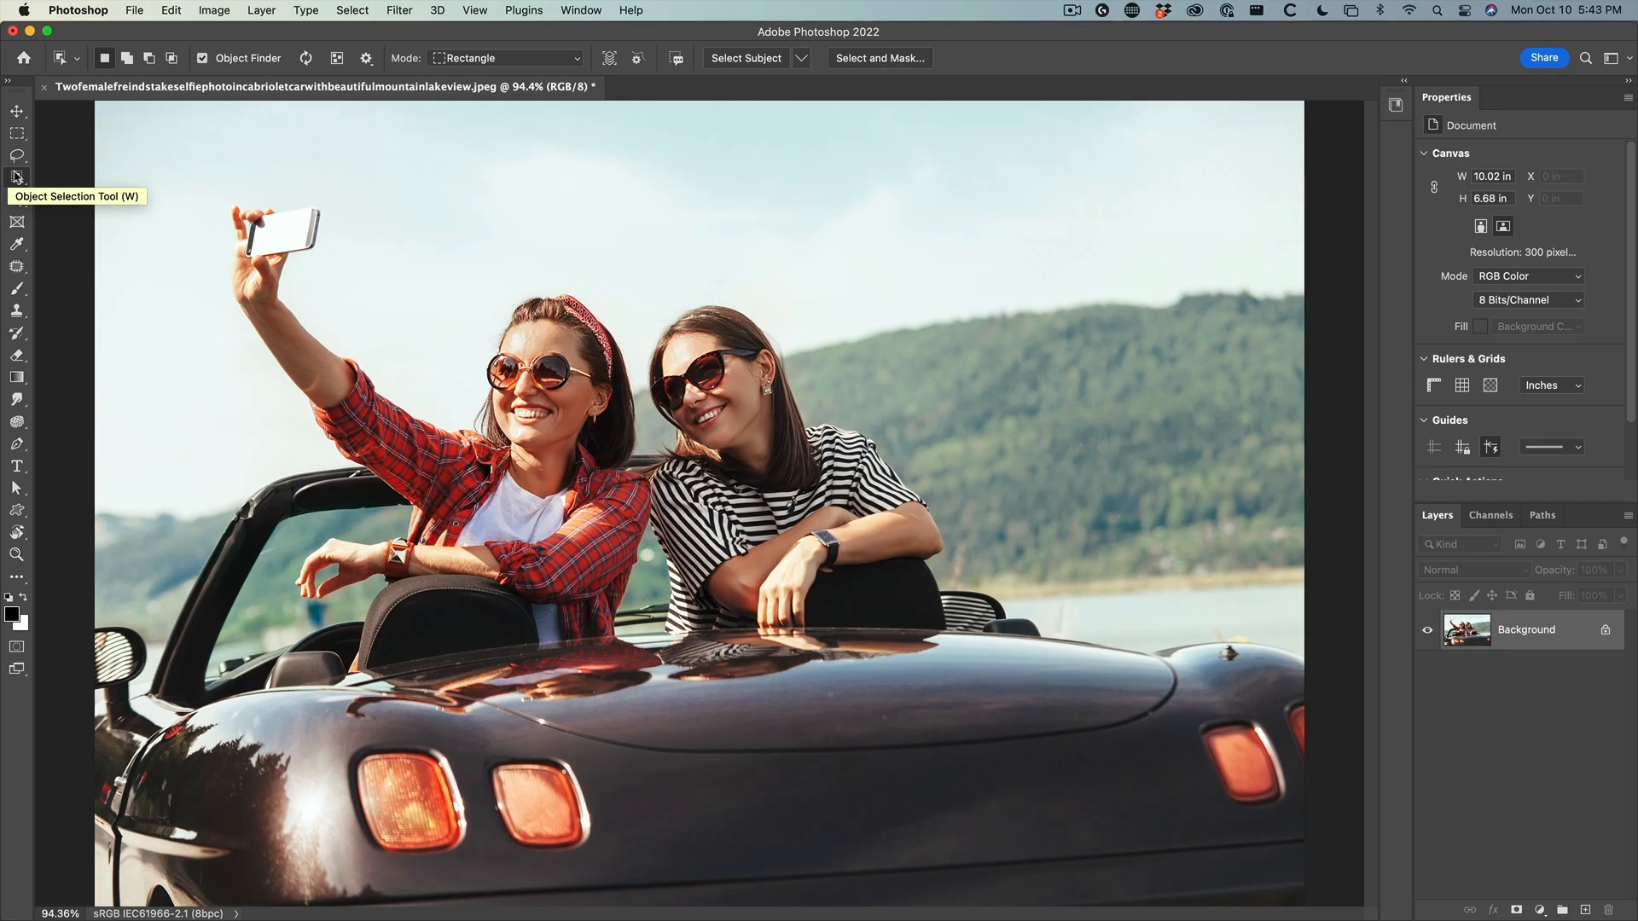
{"action": "mouse_move", "coordinate": [720, 58]}
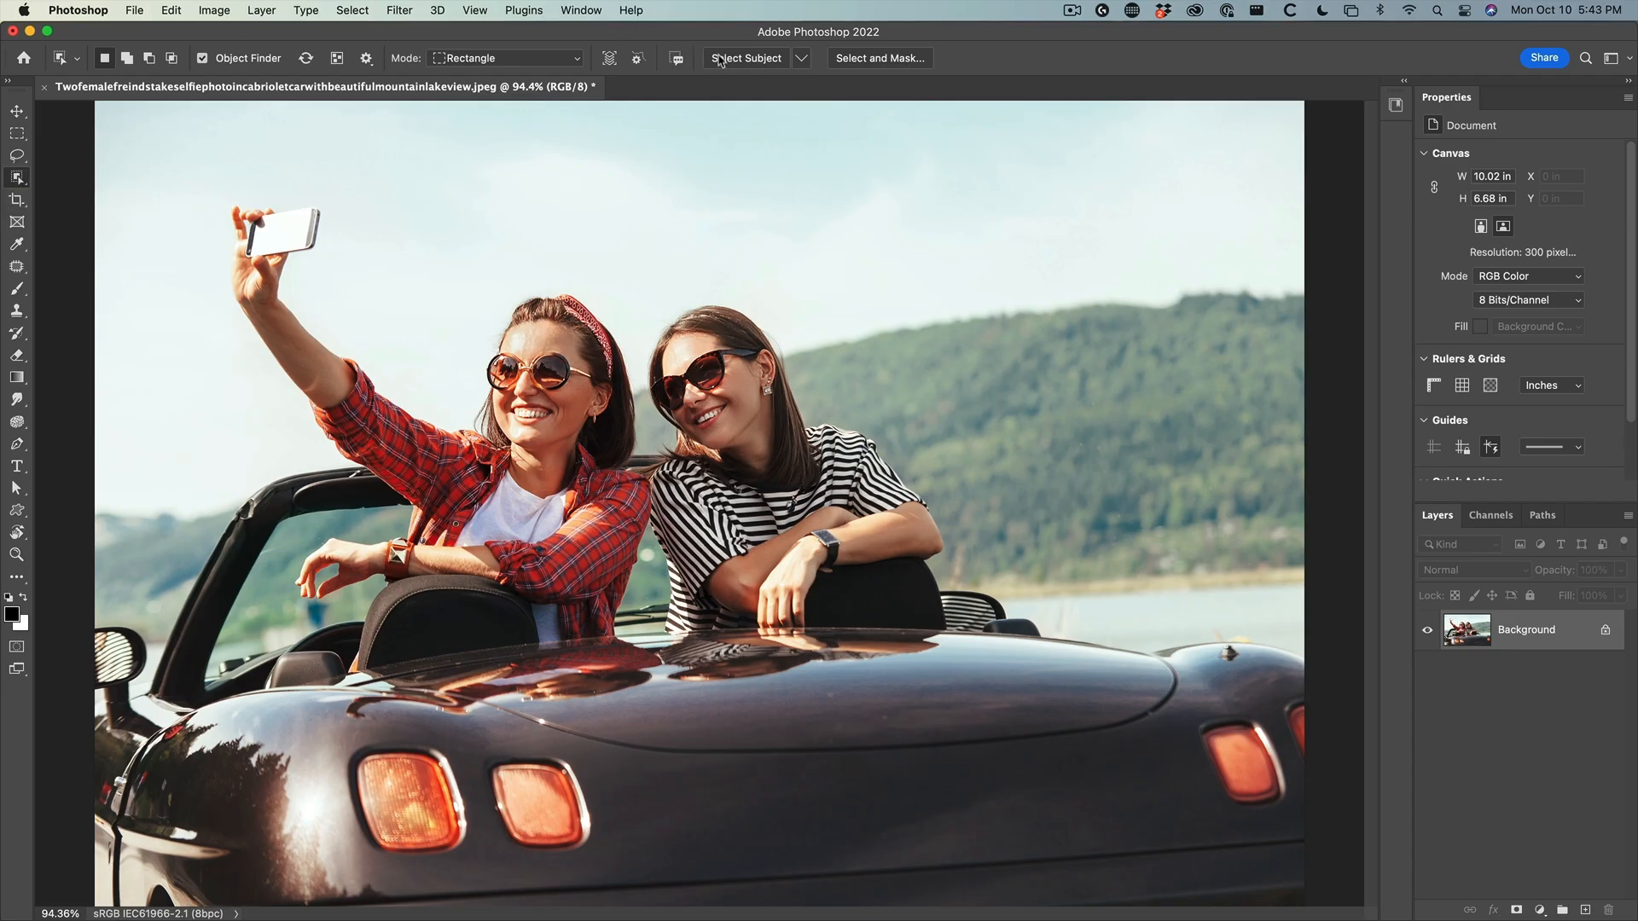
Hide the duplicate Layer 1 and run Select Subject on the Background layer to outline the women and car
{"action": "left_click", "coordinate": [801, 58]}
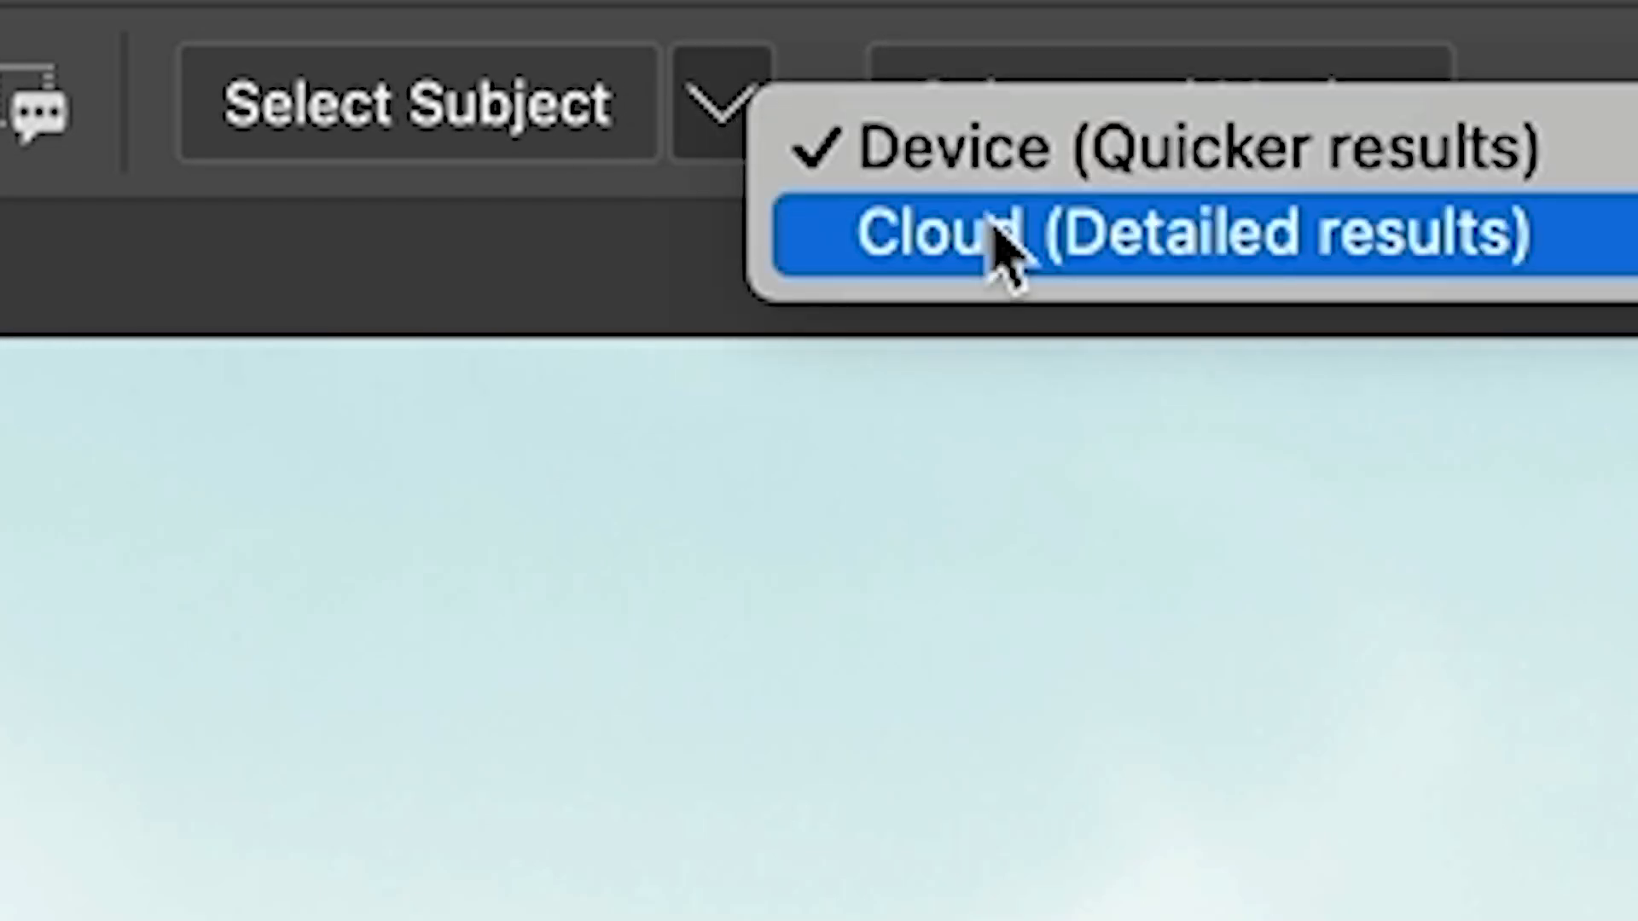
{"action": "mouse_move", "coordinate": [1117, 157]}
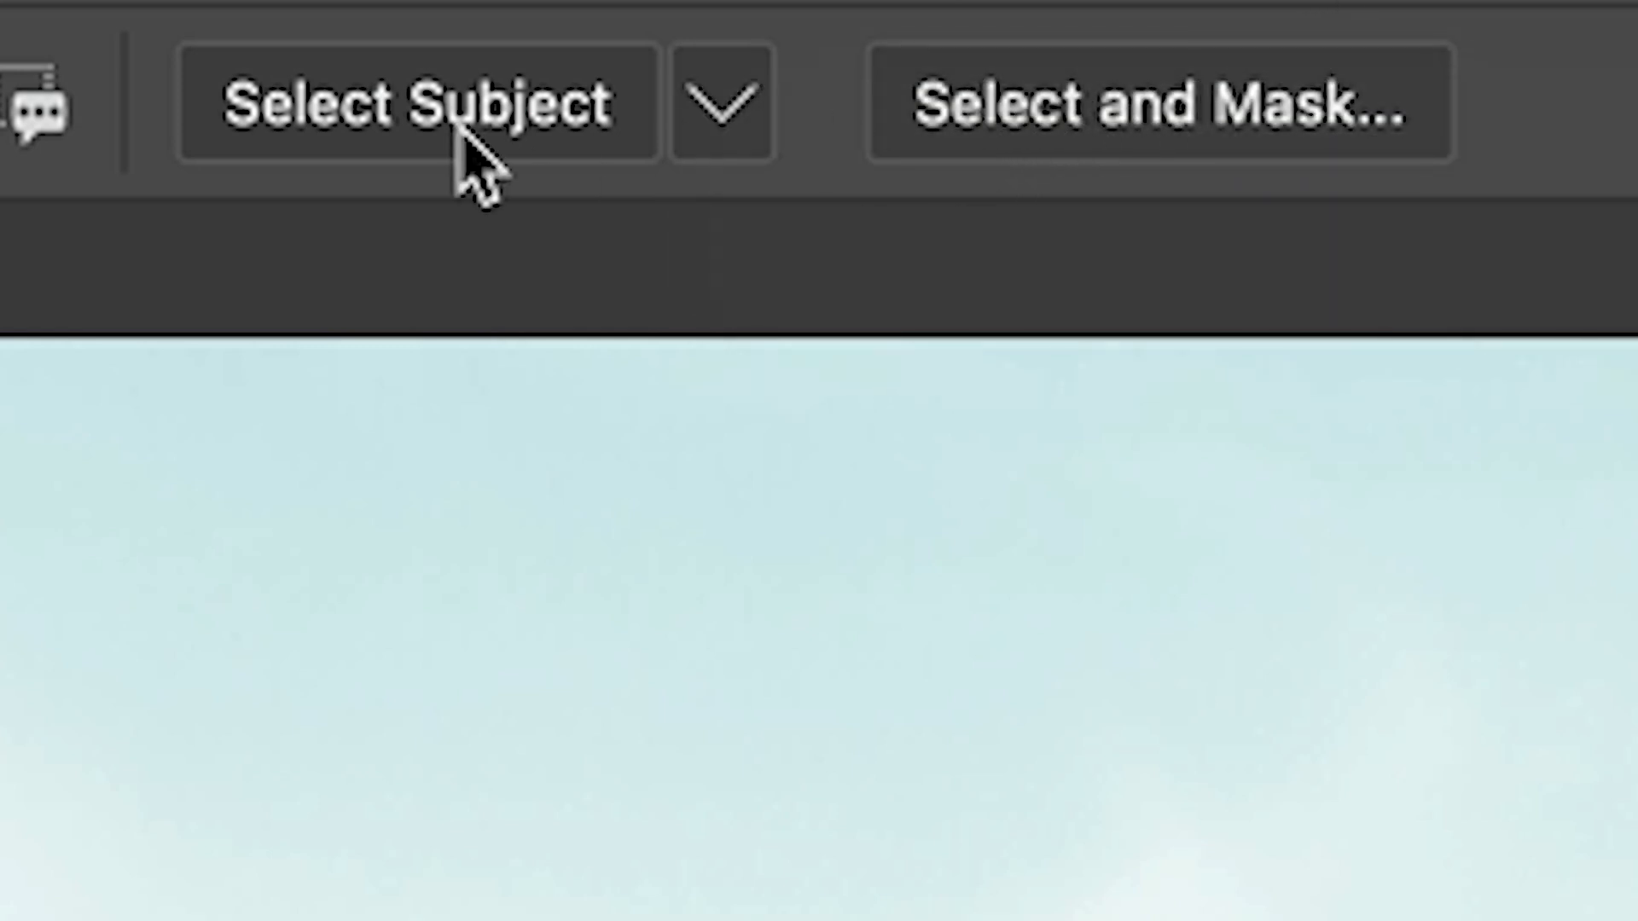
{"action": "mouse_move", "coordinate": [575, 82]}
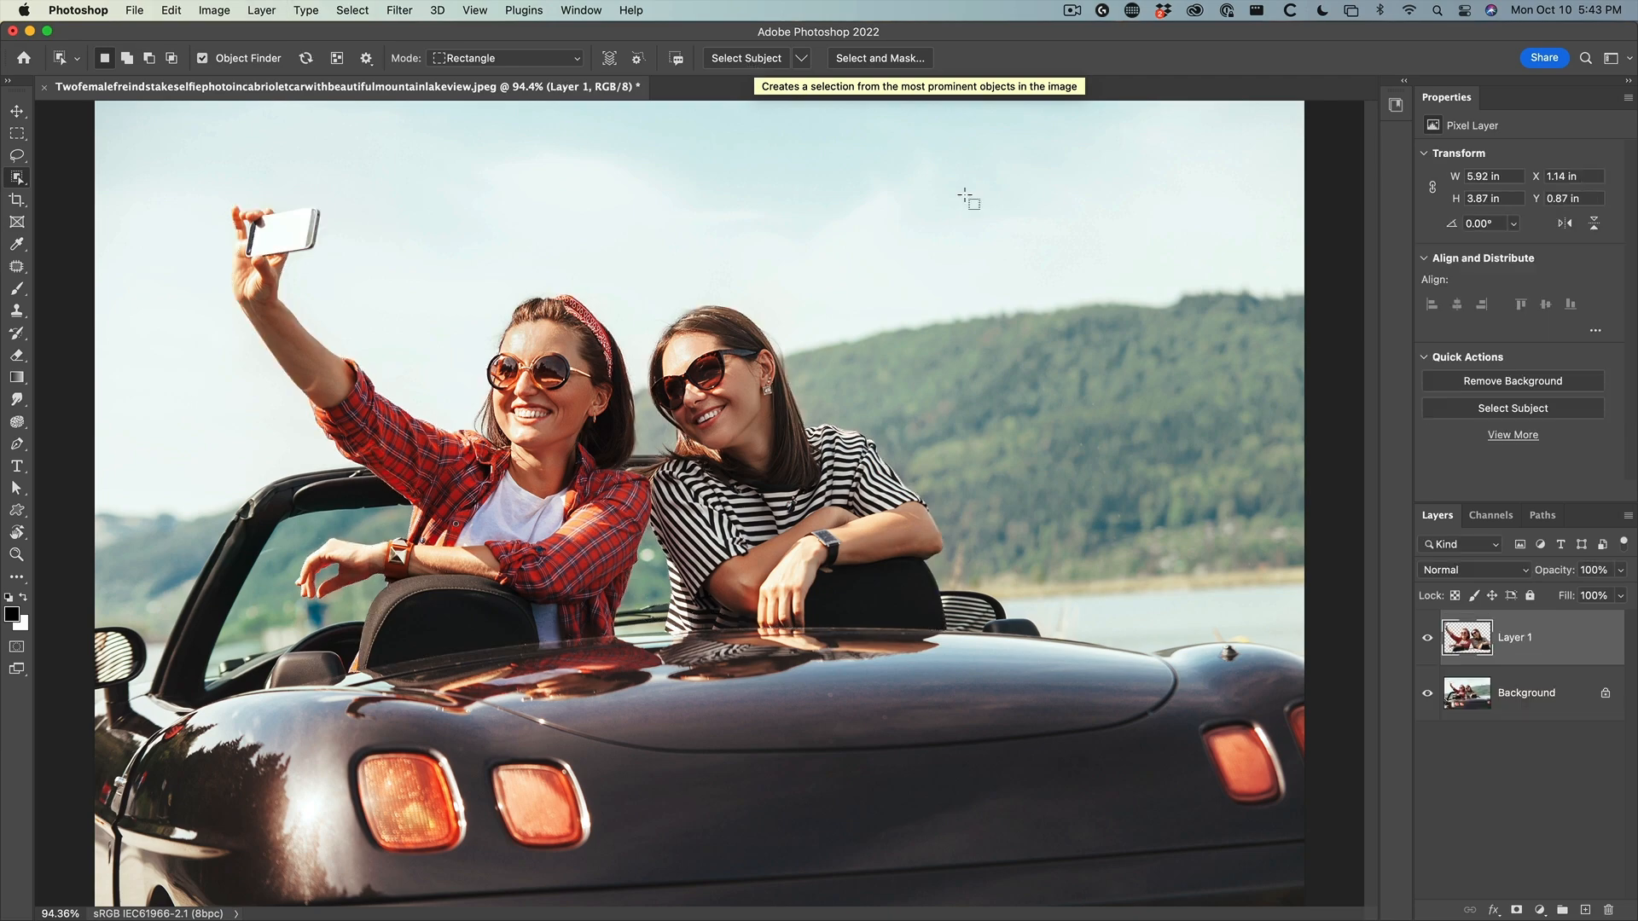
{"action": "mouse_move", "coordinate": [1487, 662]}
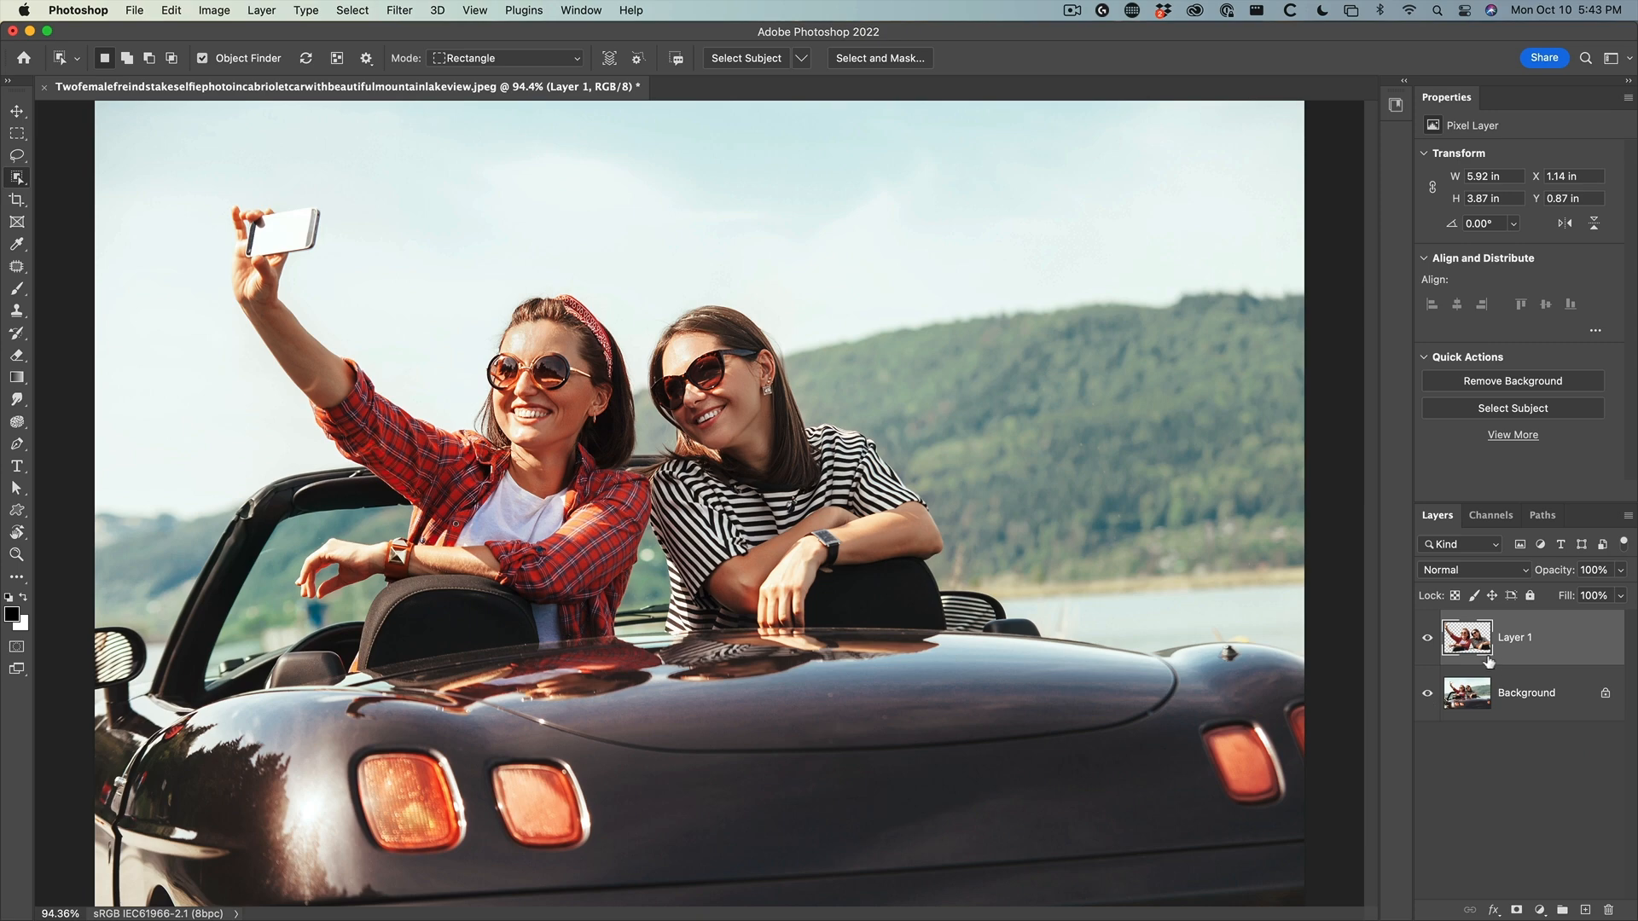
{"action": "left_click", "coordinate": [1525, 693]}
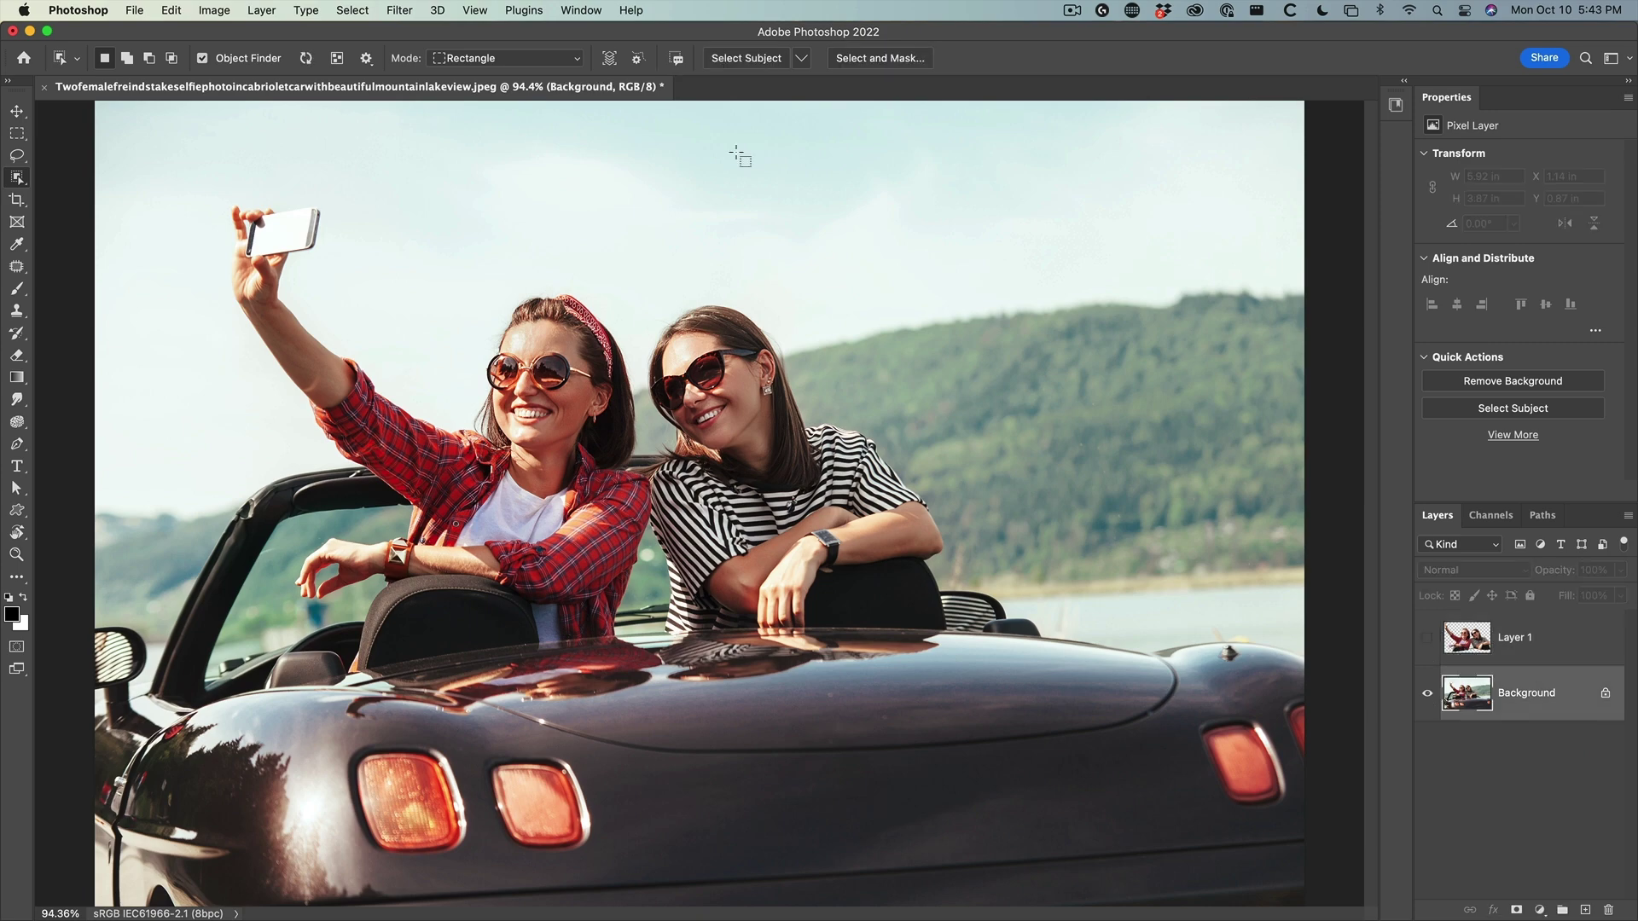
{"action": "left_click", "coordinate": [802, 58]}
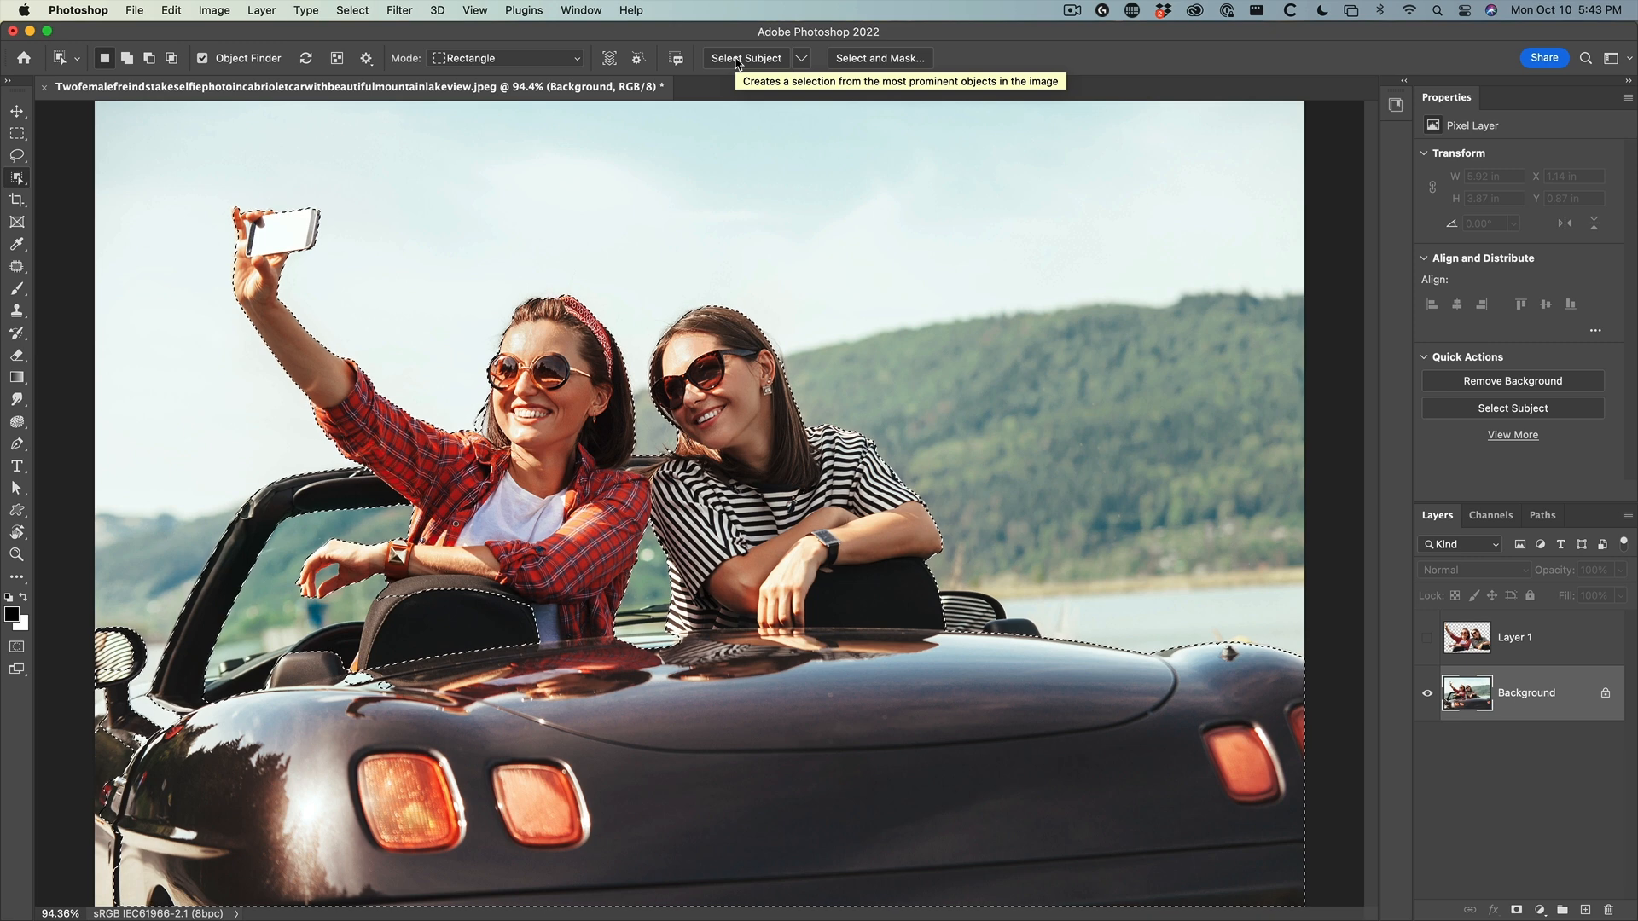
{"action": "mouse_move", "coordinate": [1526, 595]}
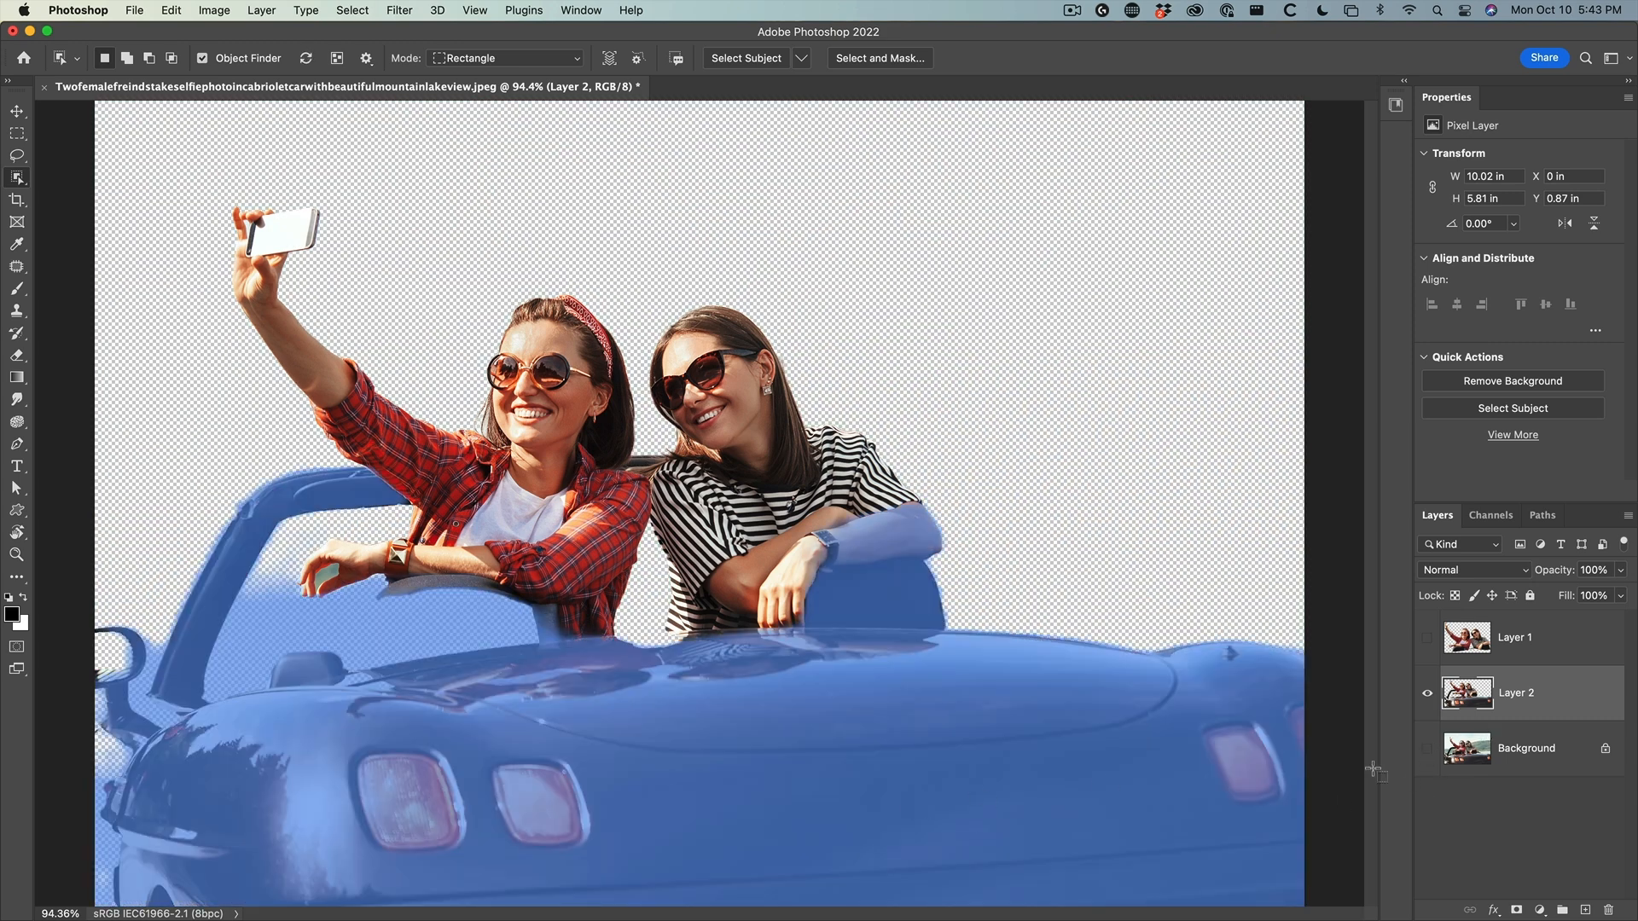
Revert the file to the single background layer and keep Select Subject on Device (Quicker results)
{"action": "left_click", "coordinate": [1426, 693]}
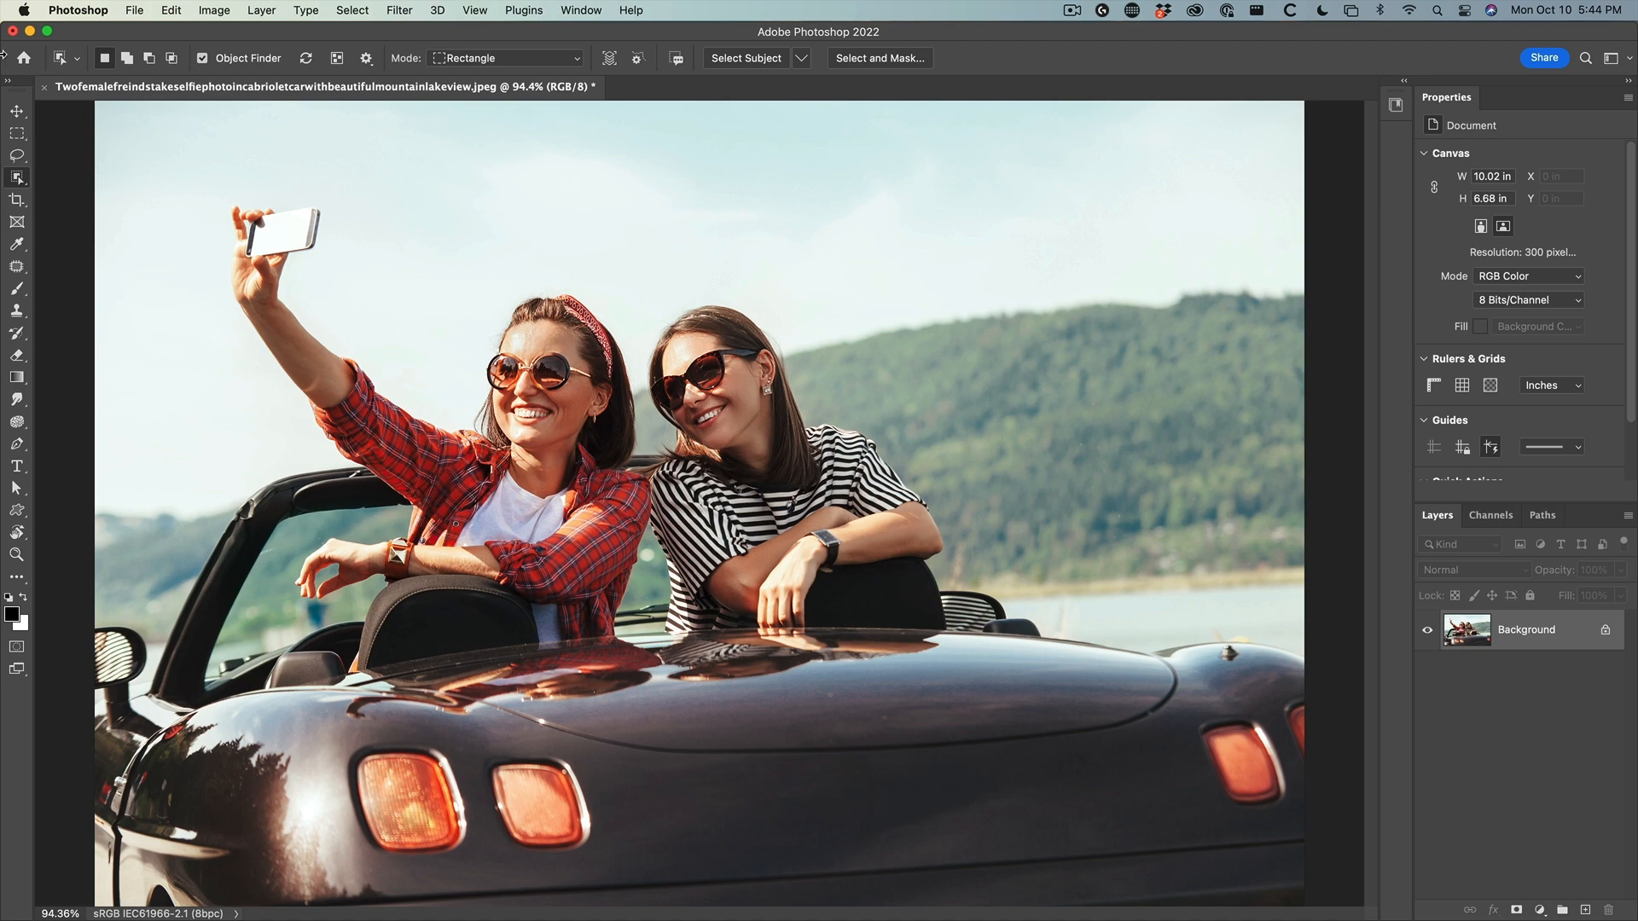
{"action": "left_click", "coordinate": [17, 113]}
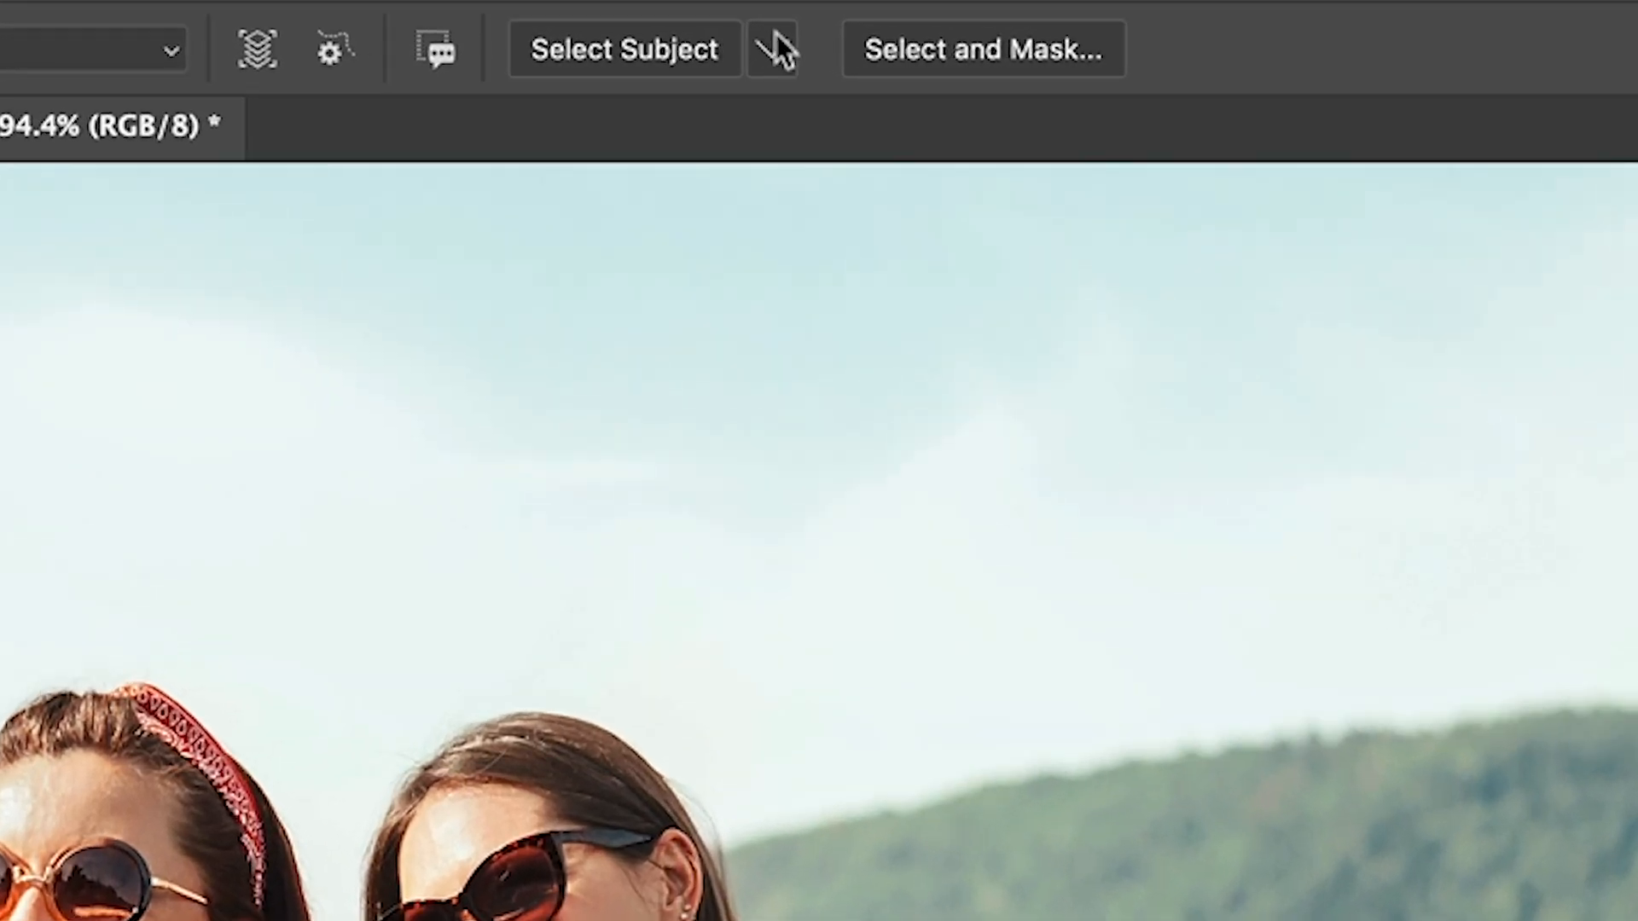
{"action": "left_click", "coordinate": [773, 50]}
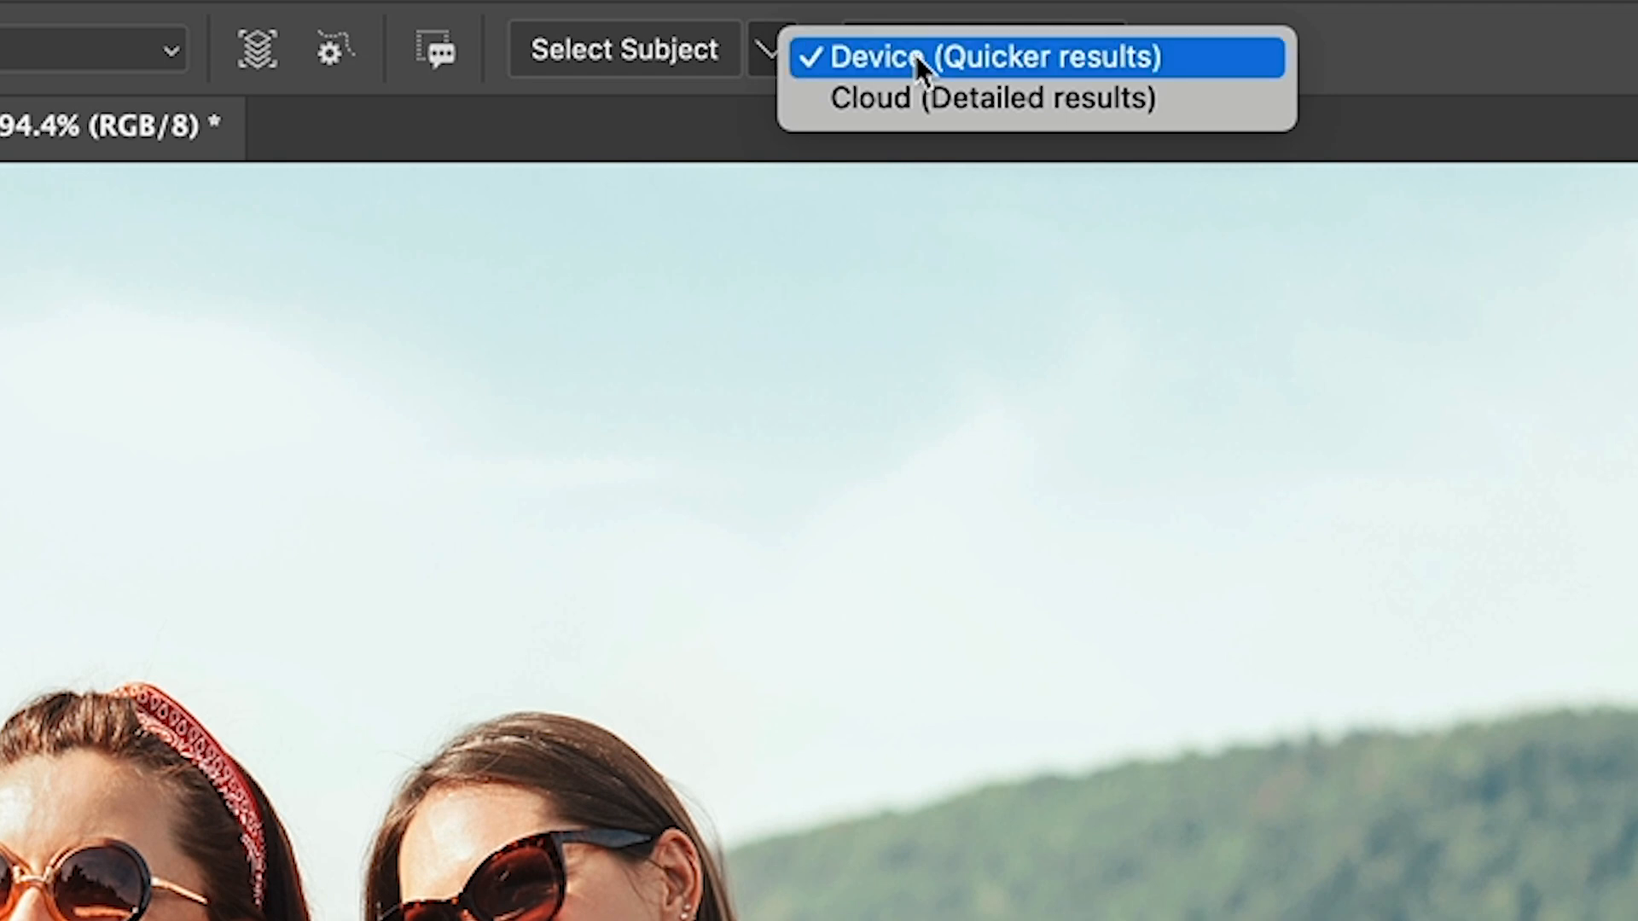
{"action": "left_click", "coordinate": [993, 58]}
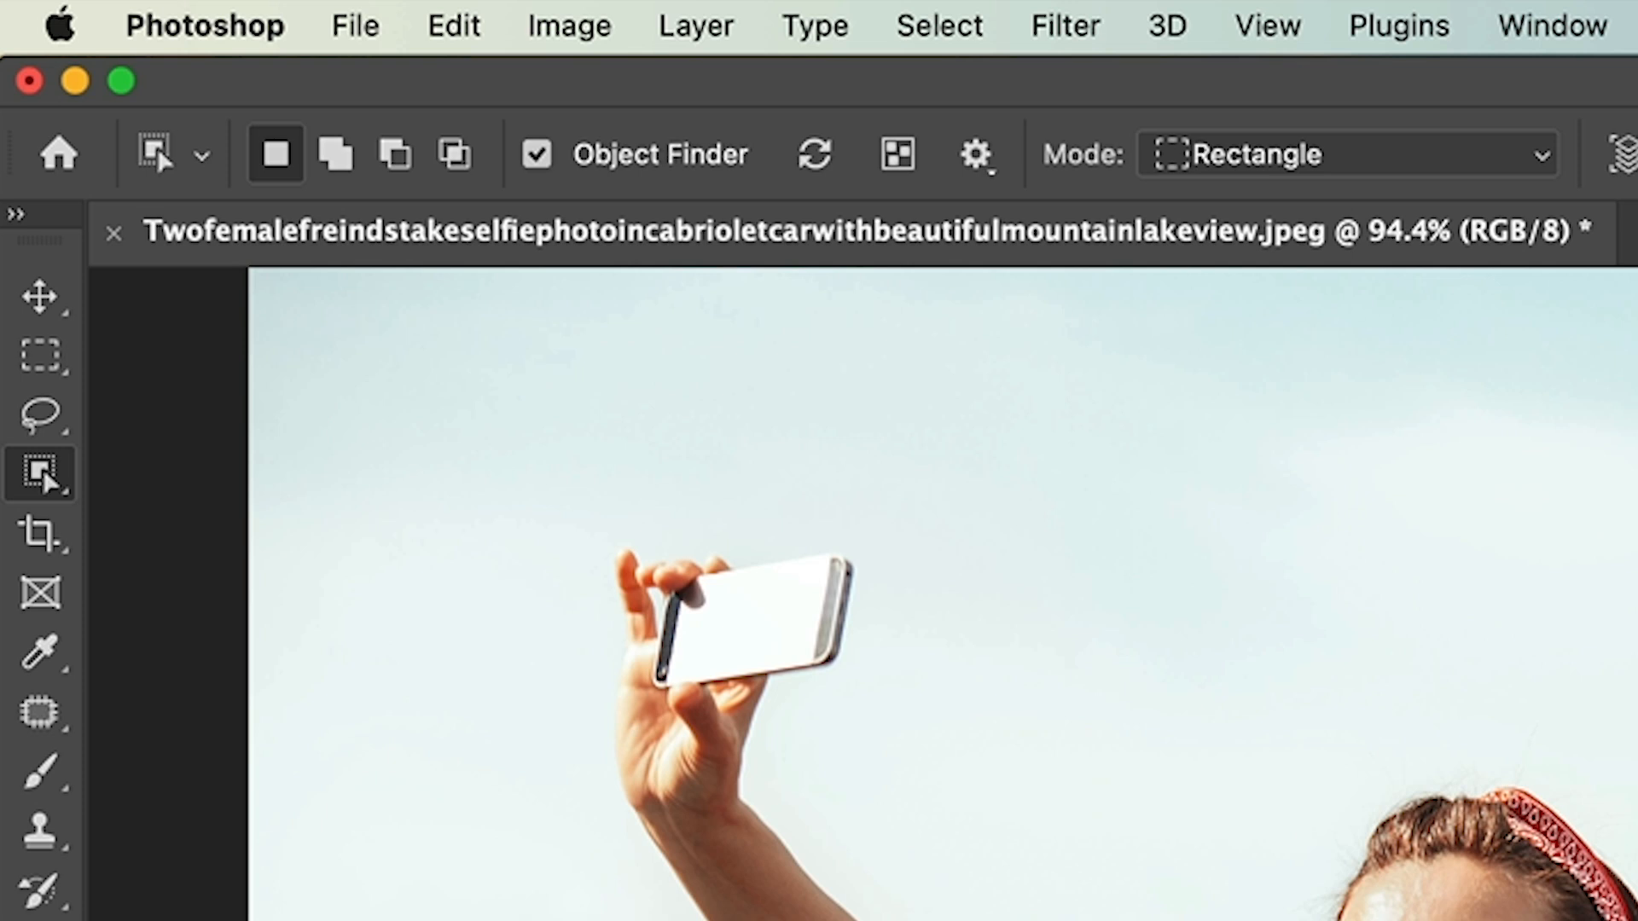
In Preferences > Image Processing, set Select Subject Processing to Cloud (Detailed results) and confirm
{"action": "left_click", "coordinate": [205, 26]}
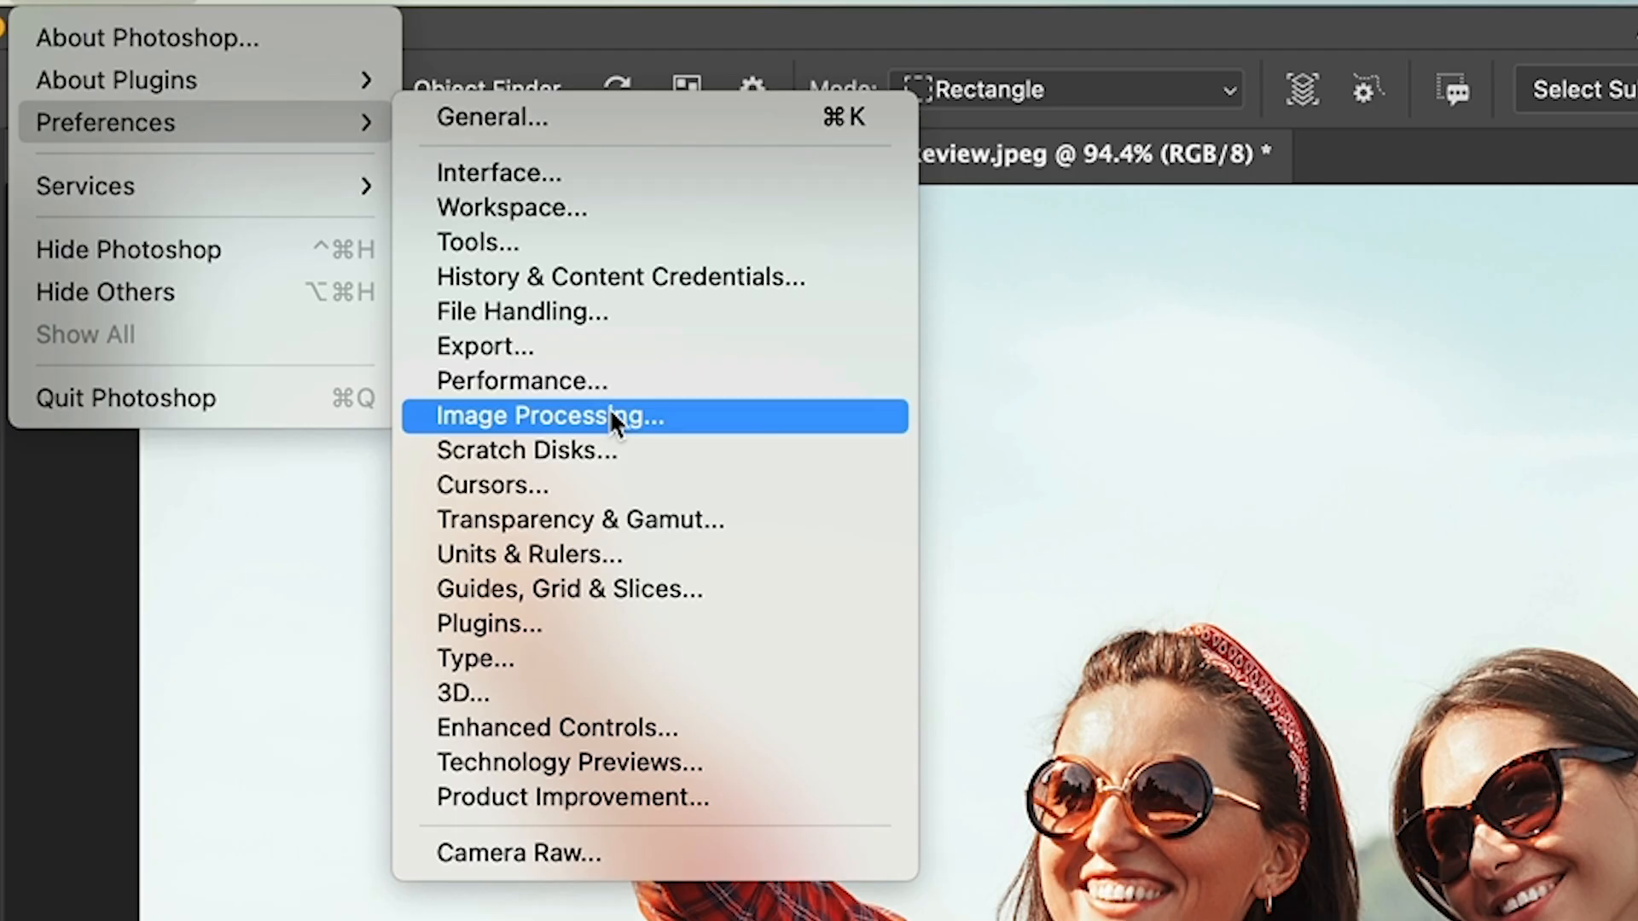
{"action": "left_click", "coordinate": [548, 415]}
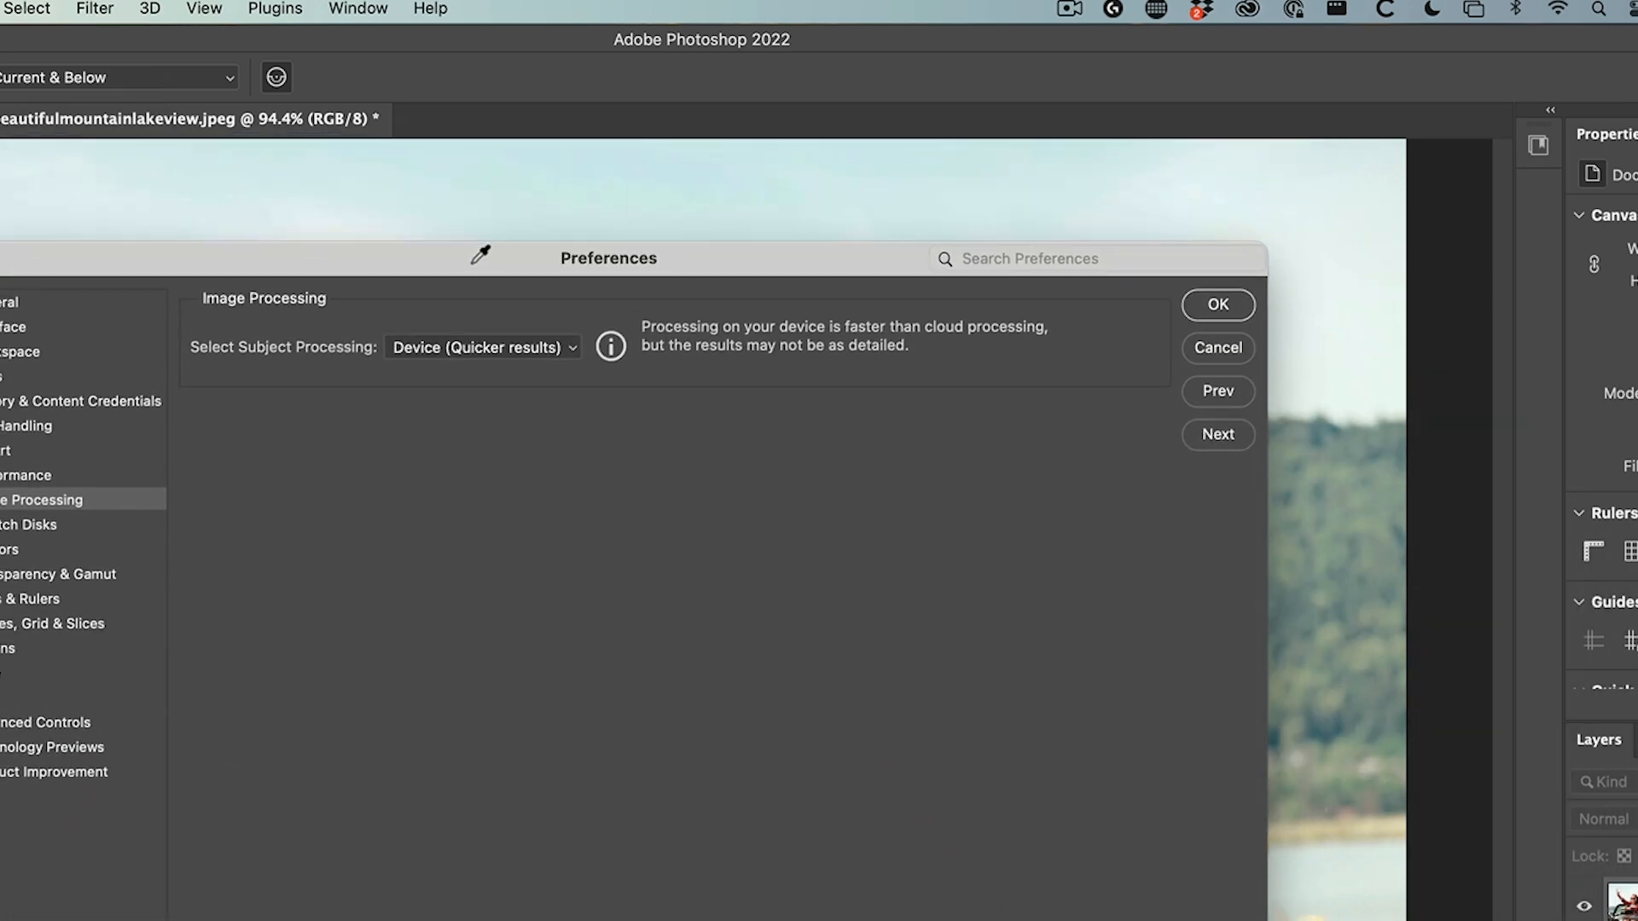
{"action": "left_click", "coordinate": [481, 347]}
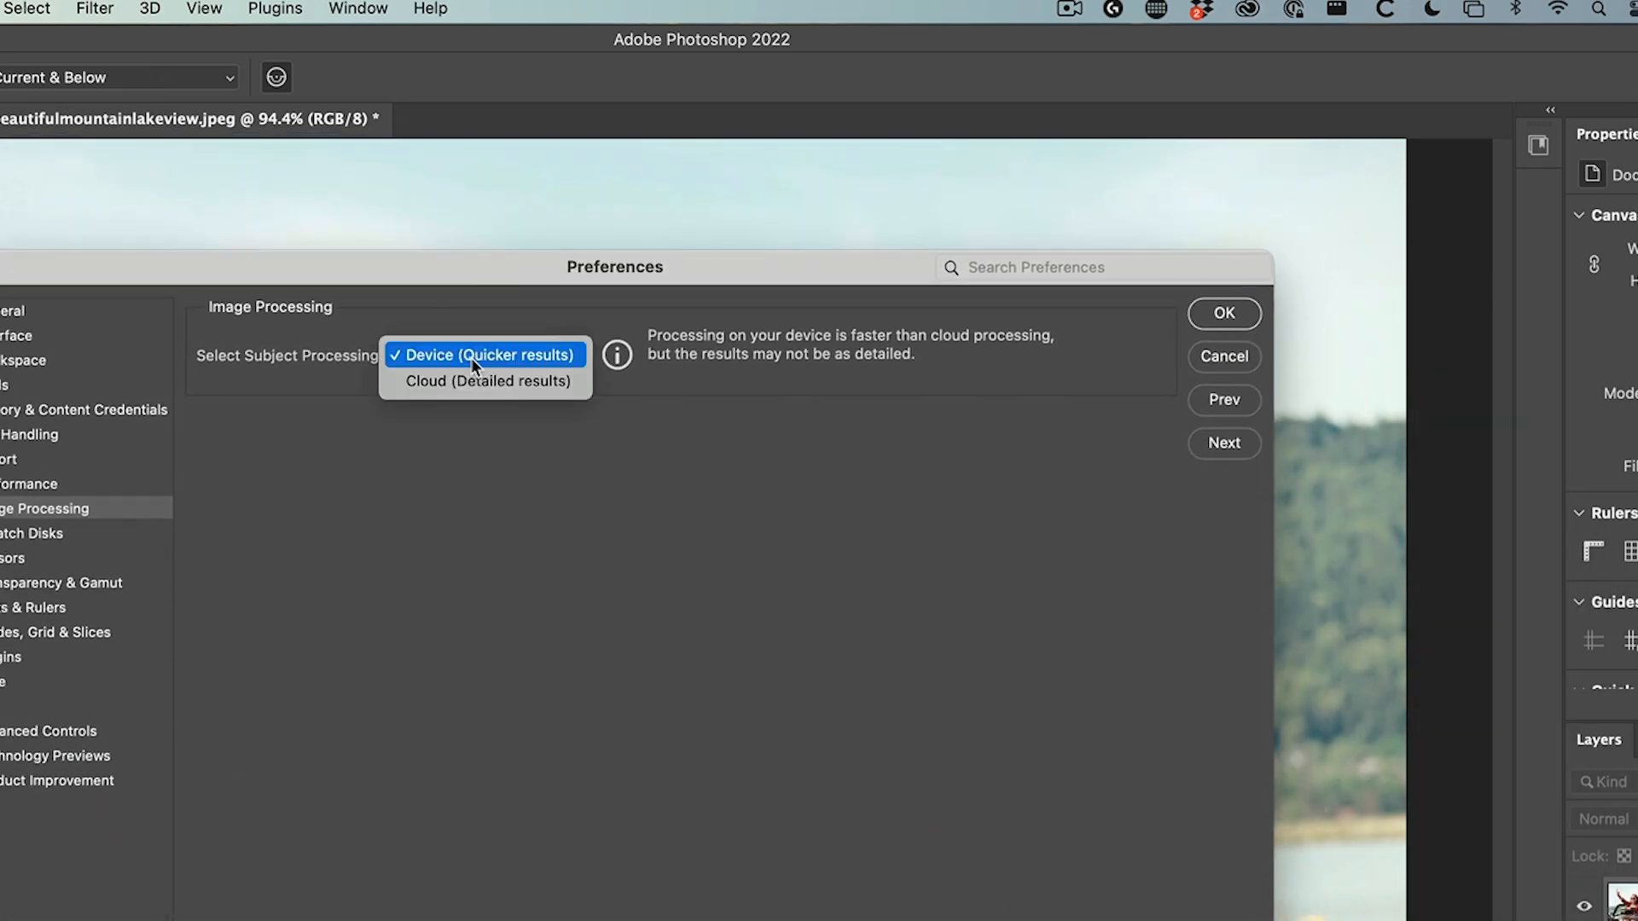
{"action": "left_click", "coordinate": [482, 380]}
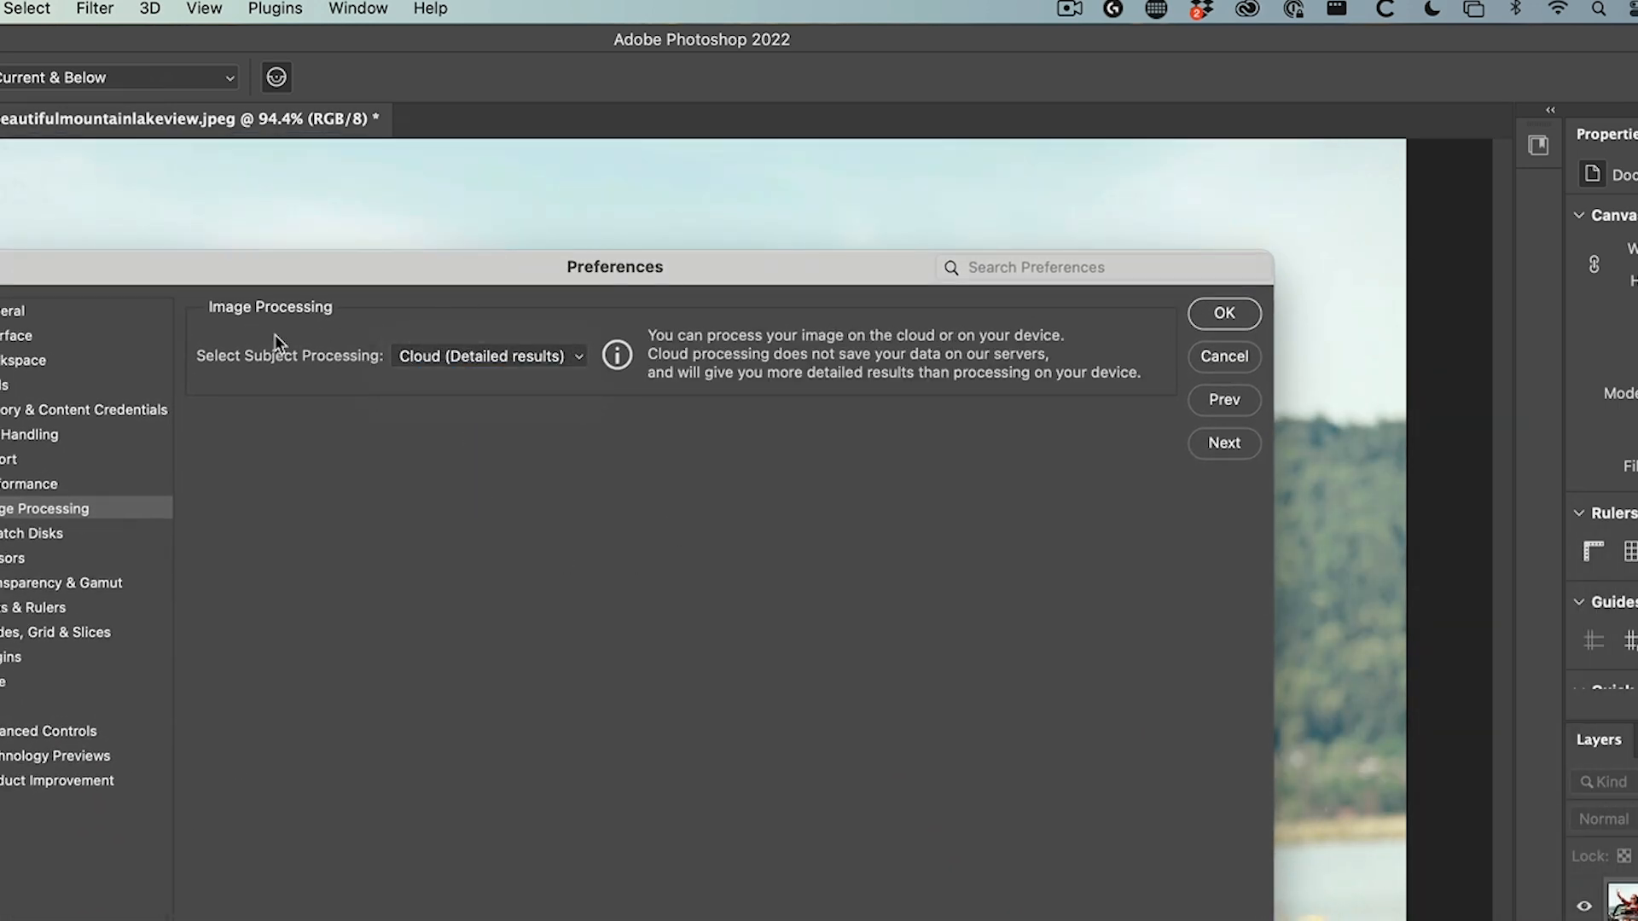
{"action": "left_click", "coordinate": [1224, 314]}
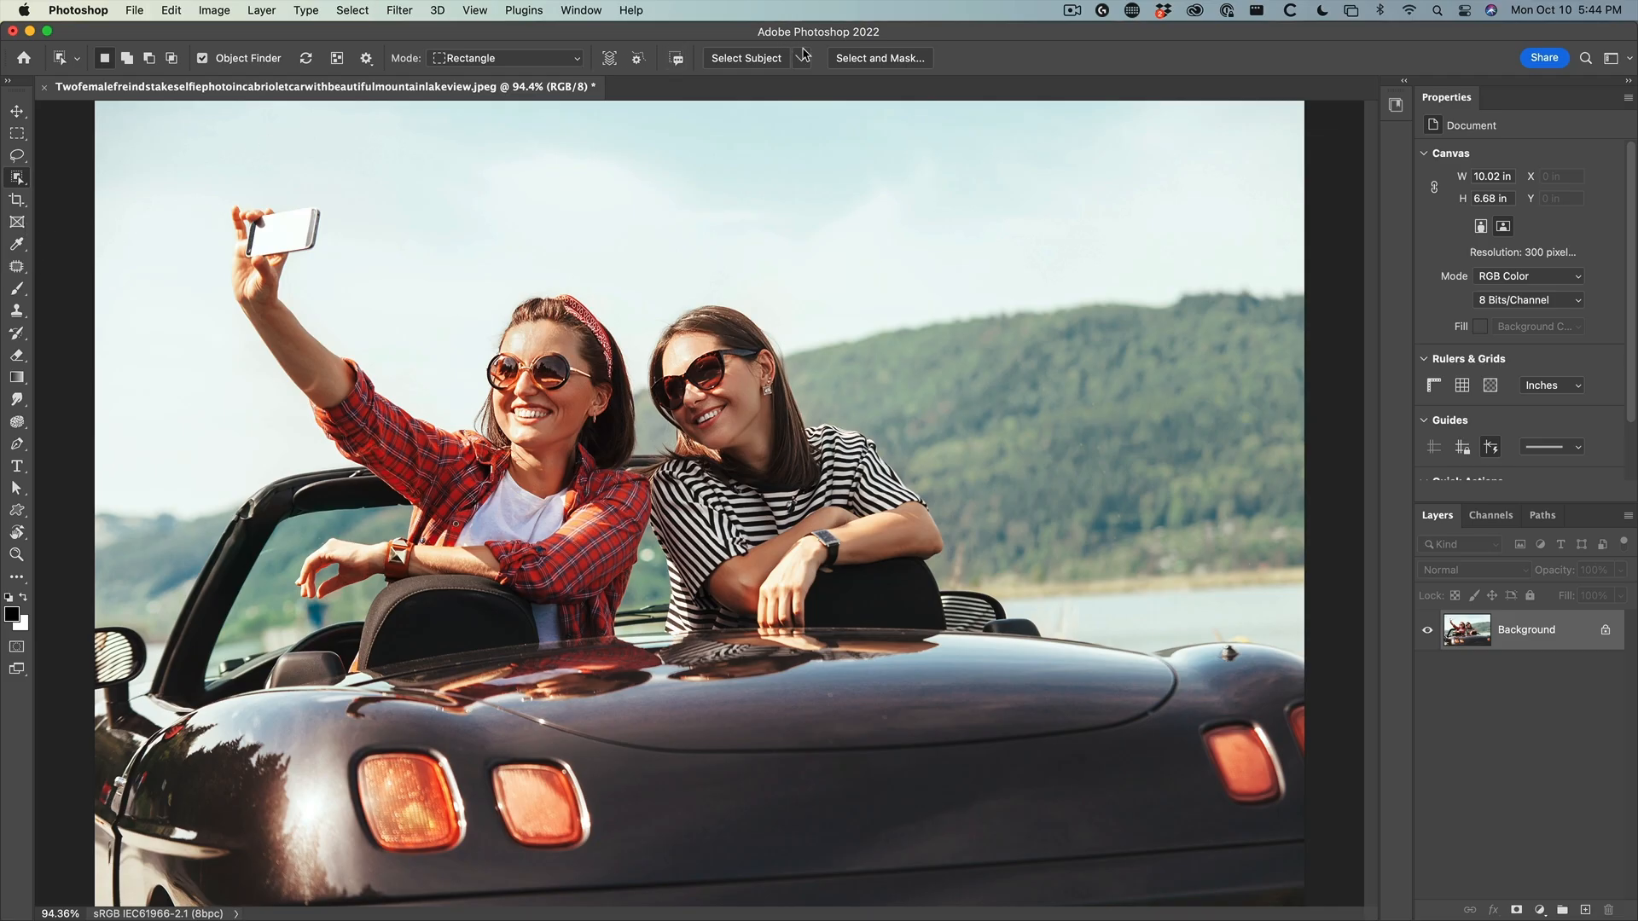
Run Select Subject to outline both women and the convertible with cloud processing
{"action": "left_click", "coordinate": [791, 58]}
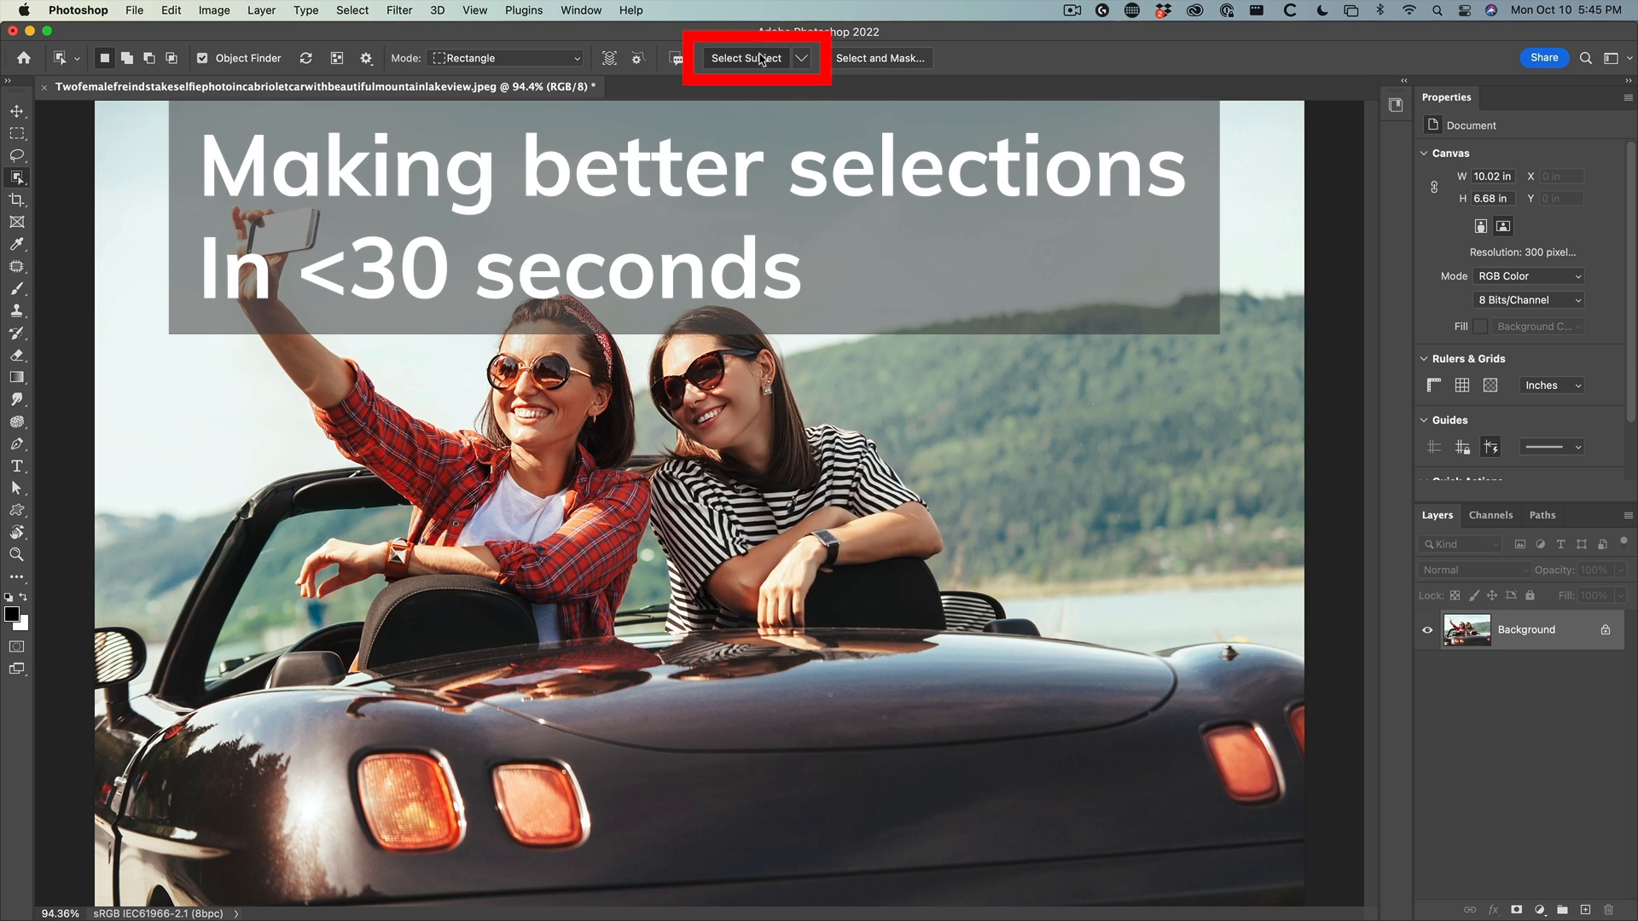
{"action": "left_click", "coordinate": [744, 58]}
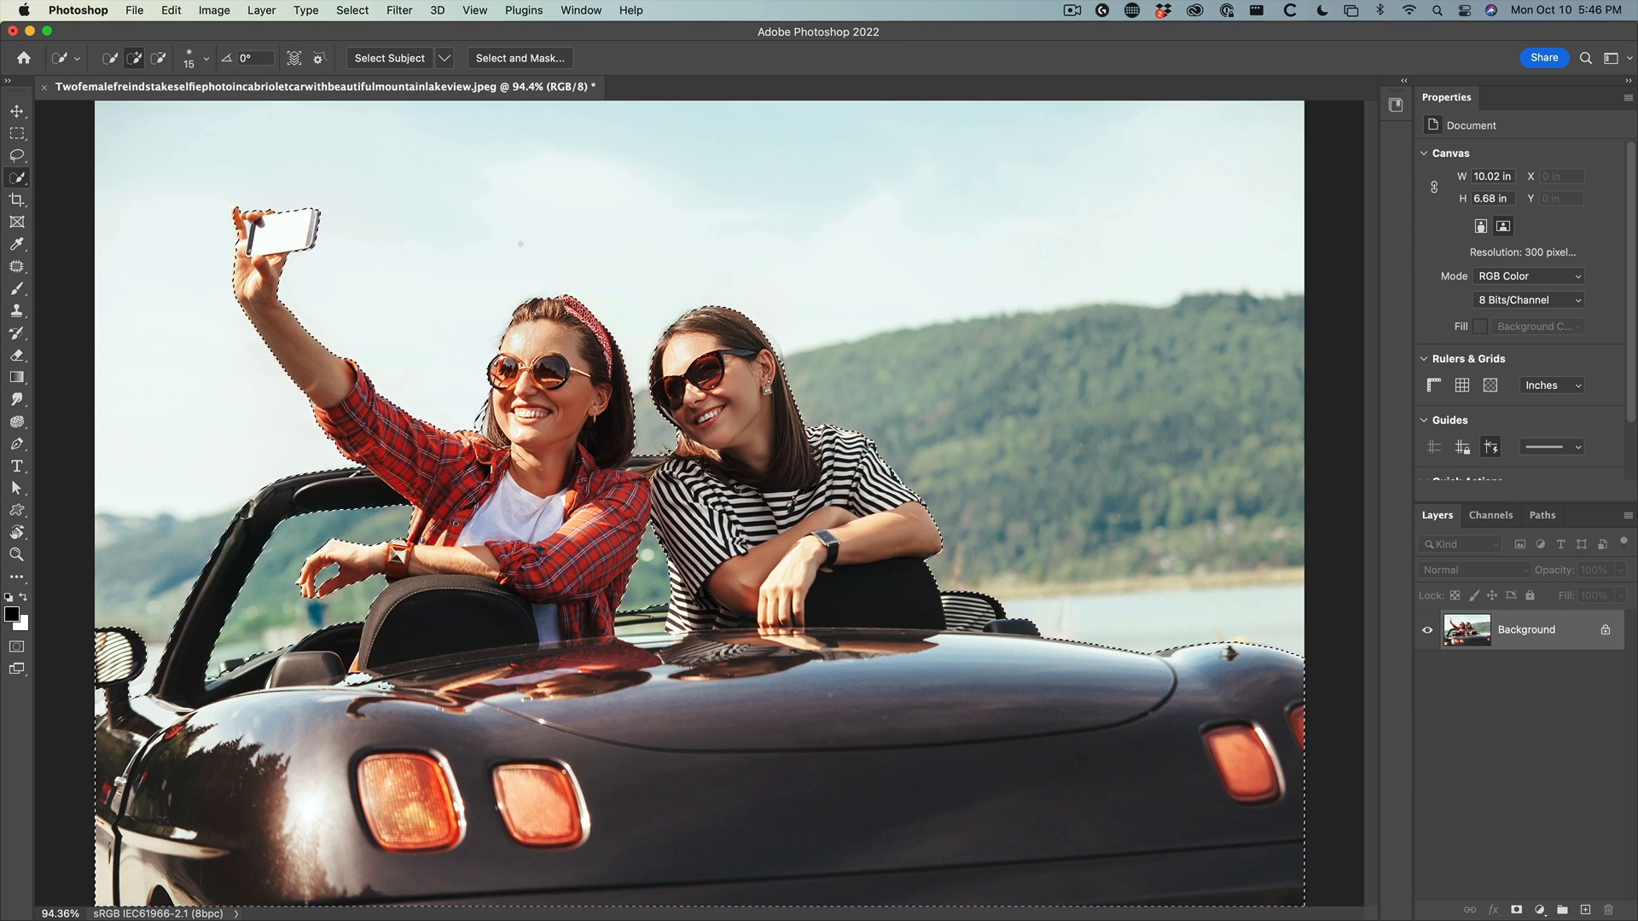
Enter Select and Mask and set the View mode to On Black (A)
{"action": "left_click", "coordinate": [518, 58]}
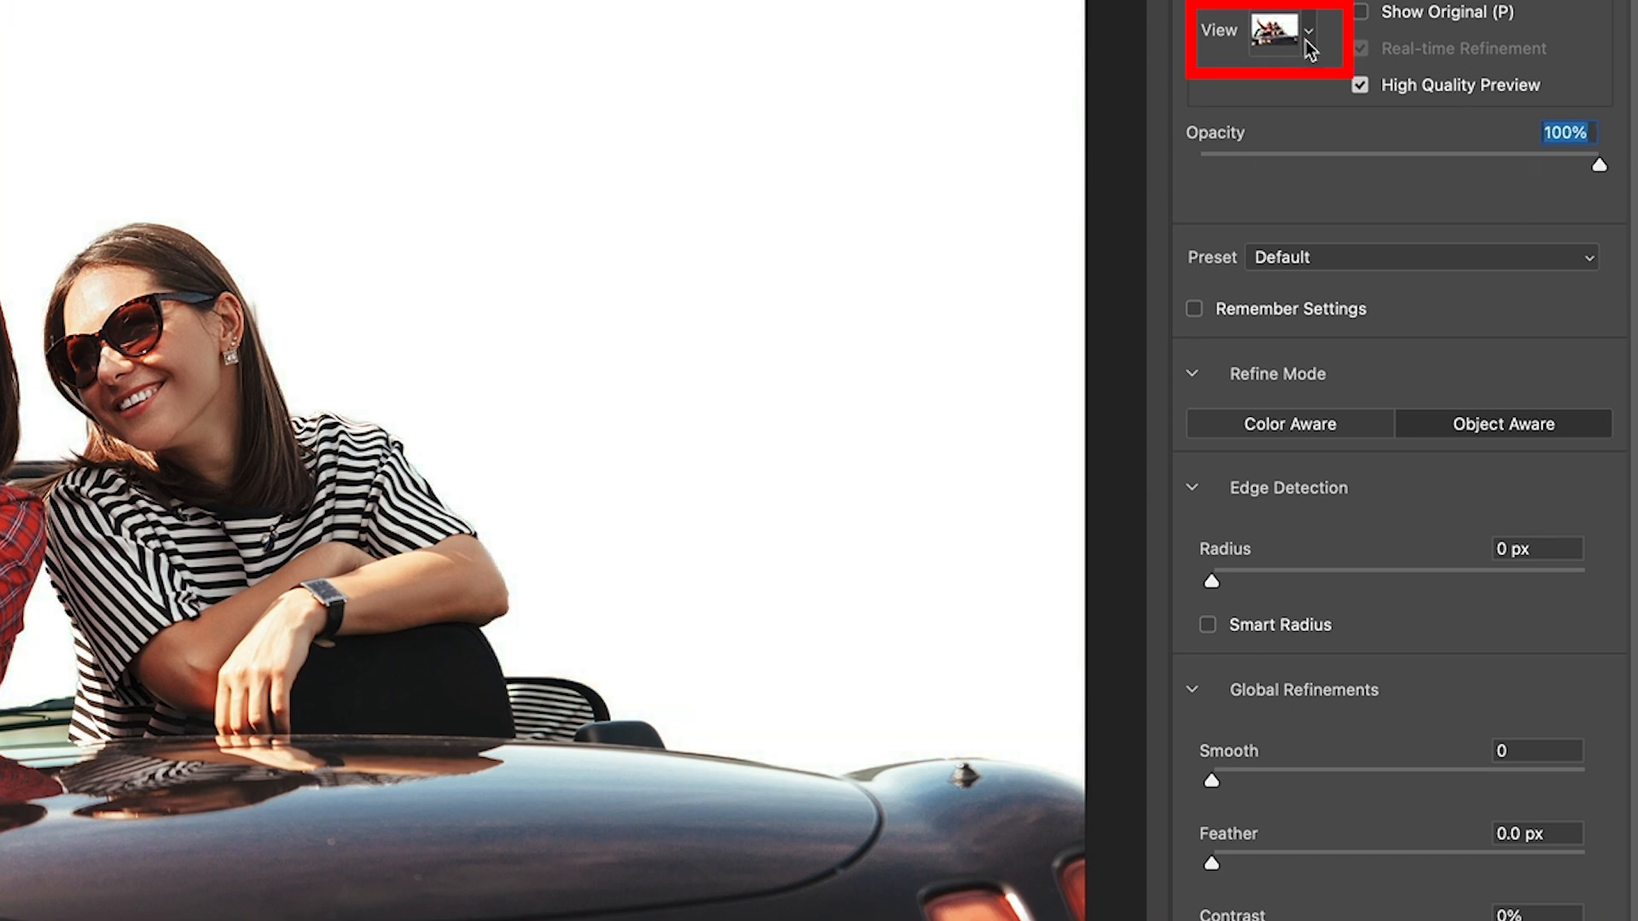
{"action": "left_click", "coordinate": [1276, 29]}
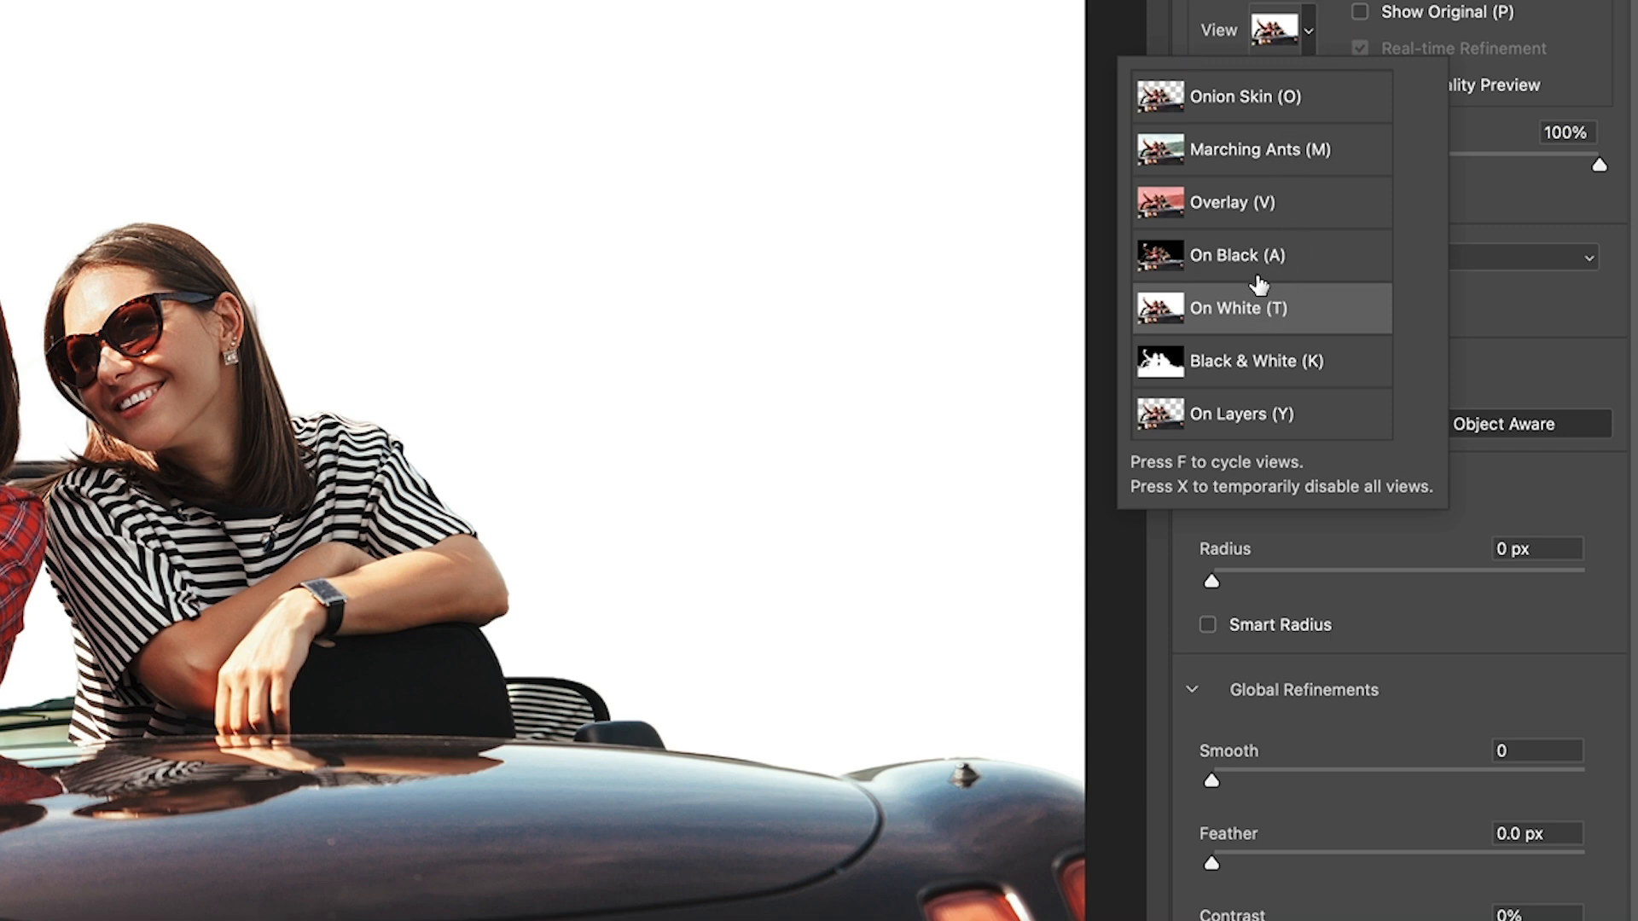
{"action": "left_click", "coordinate": [1239, 254]}
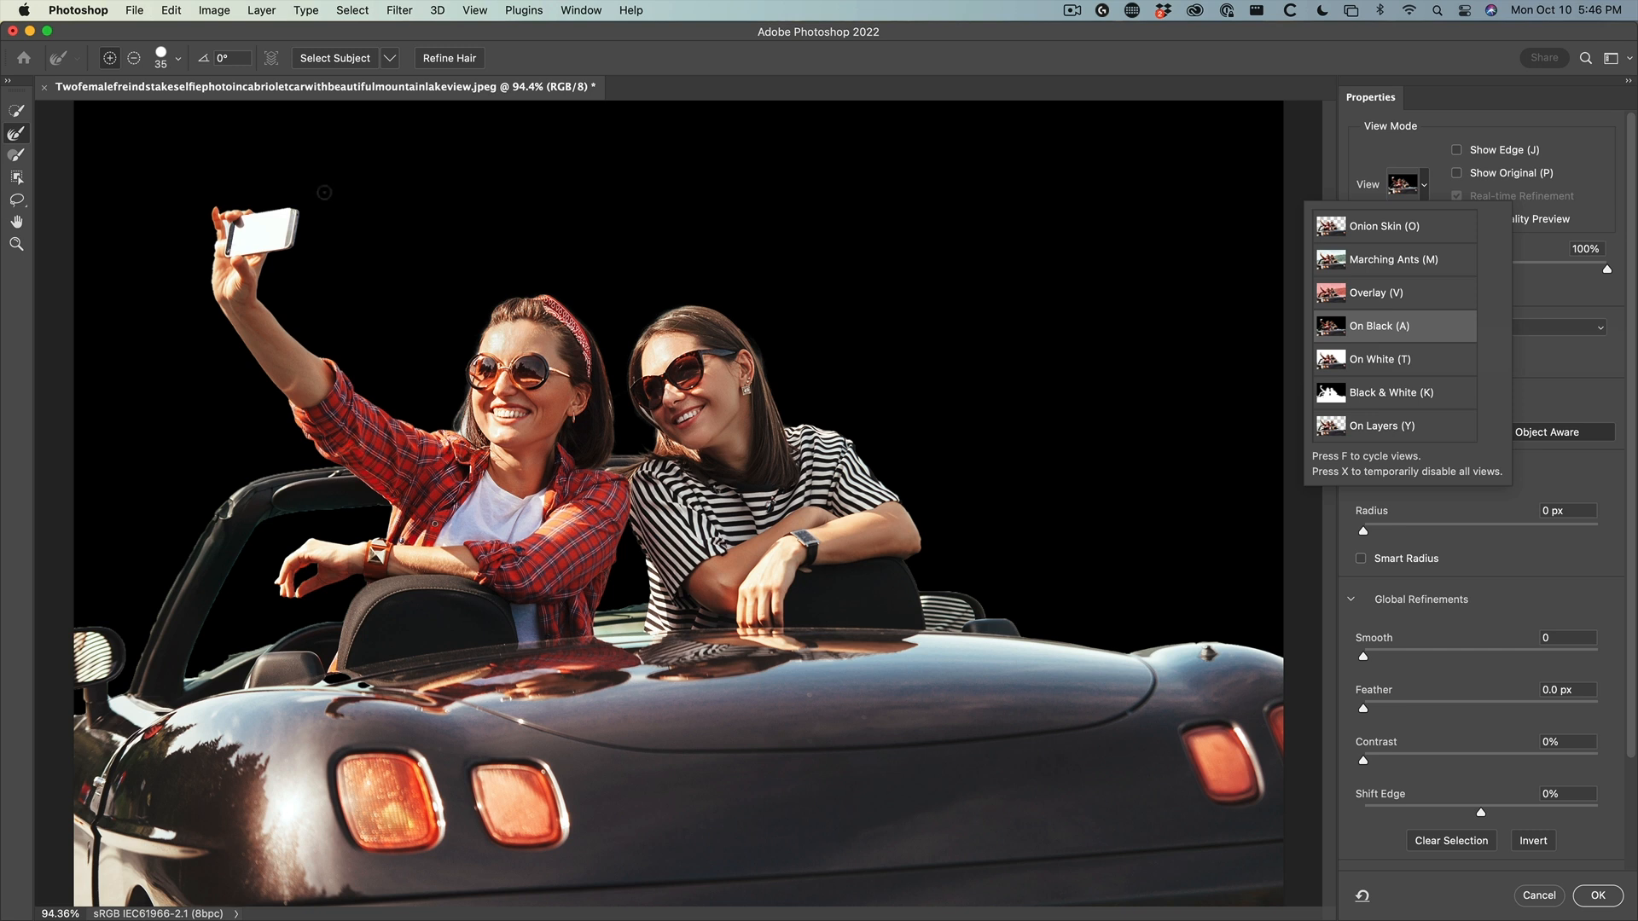
{"action": "mouse_move", "coordinate": [1585, 151]}
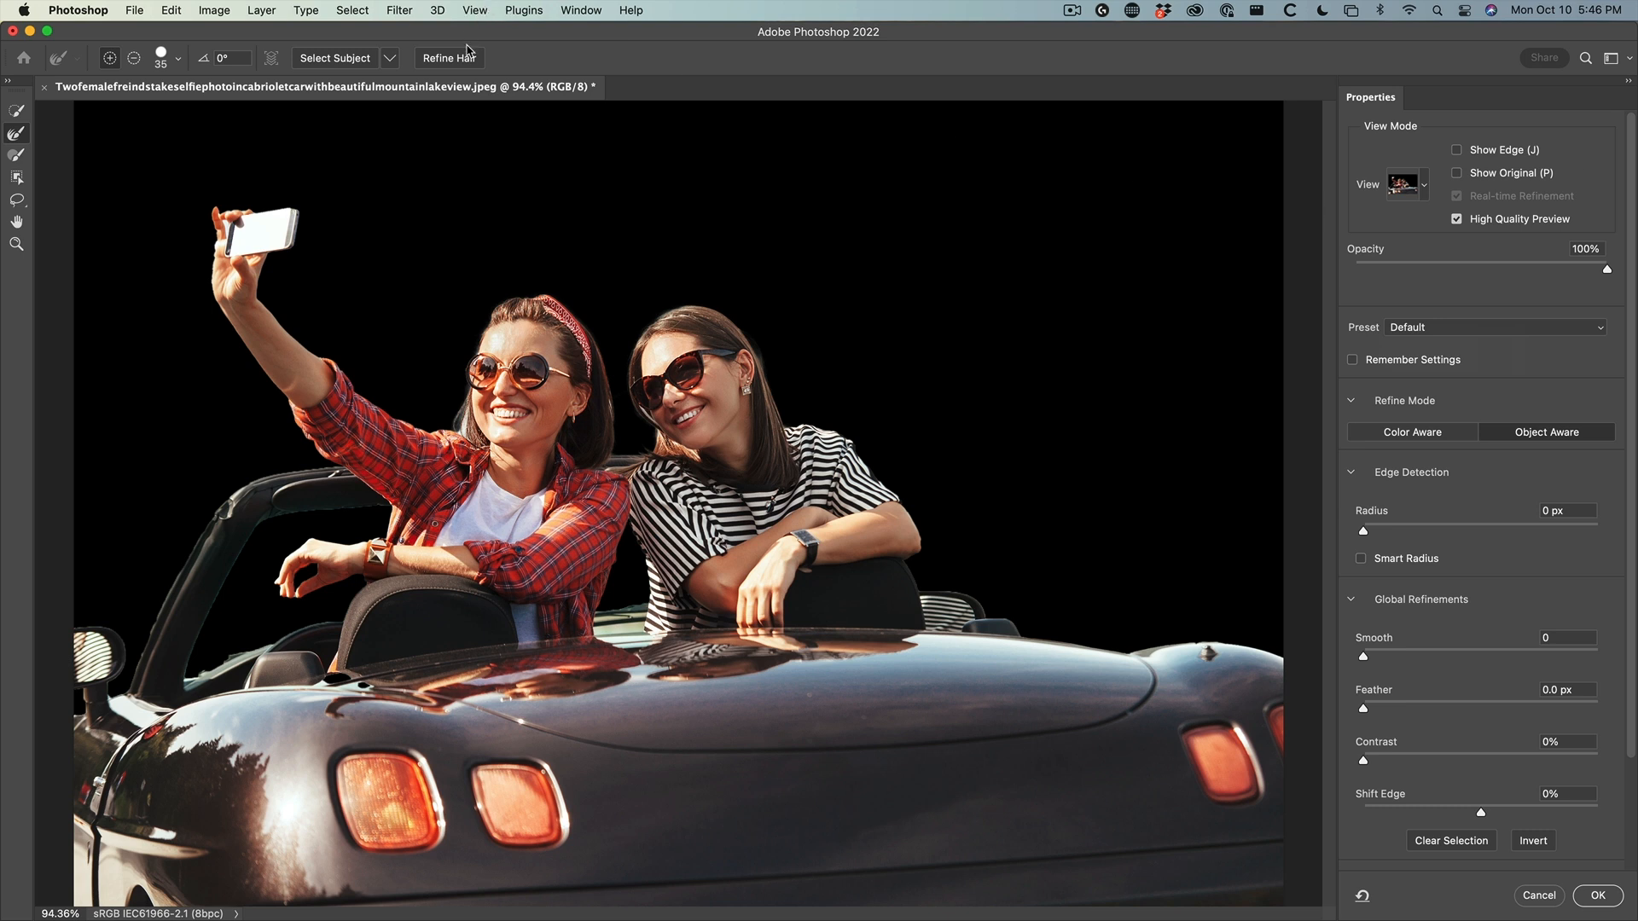
{"action": "mouse_move", "coordinate": [448, 58]}
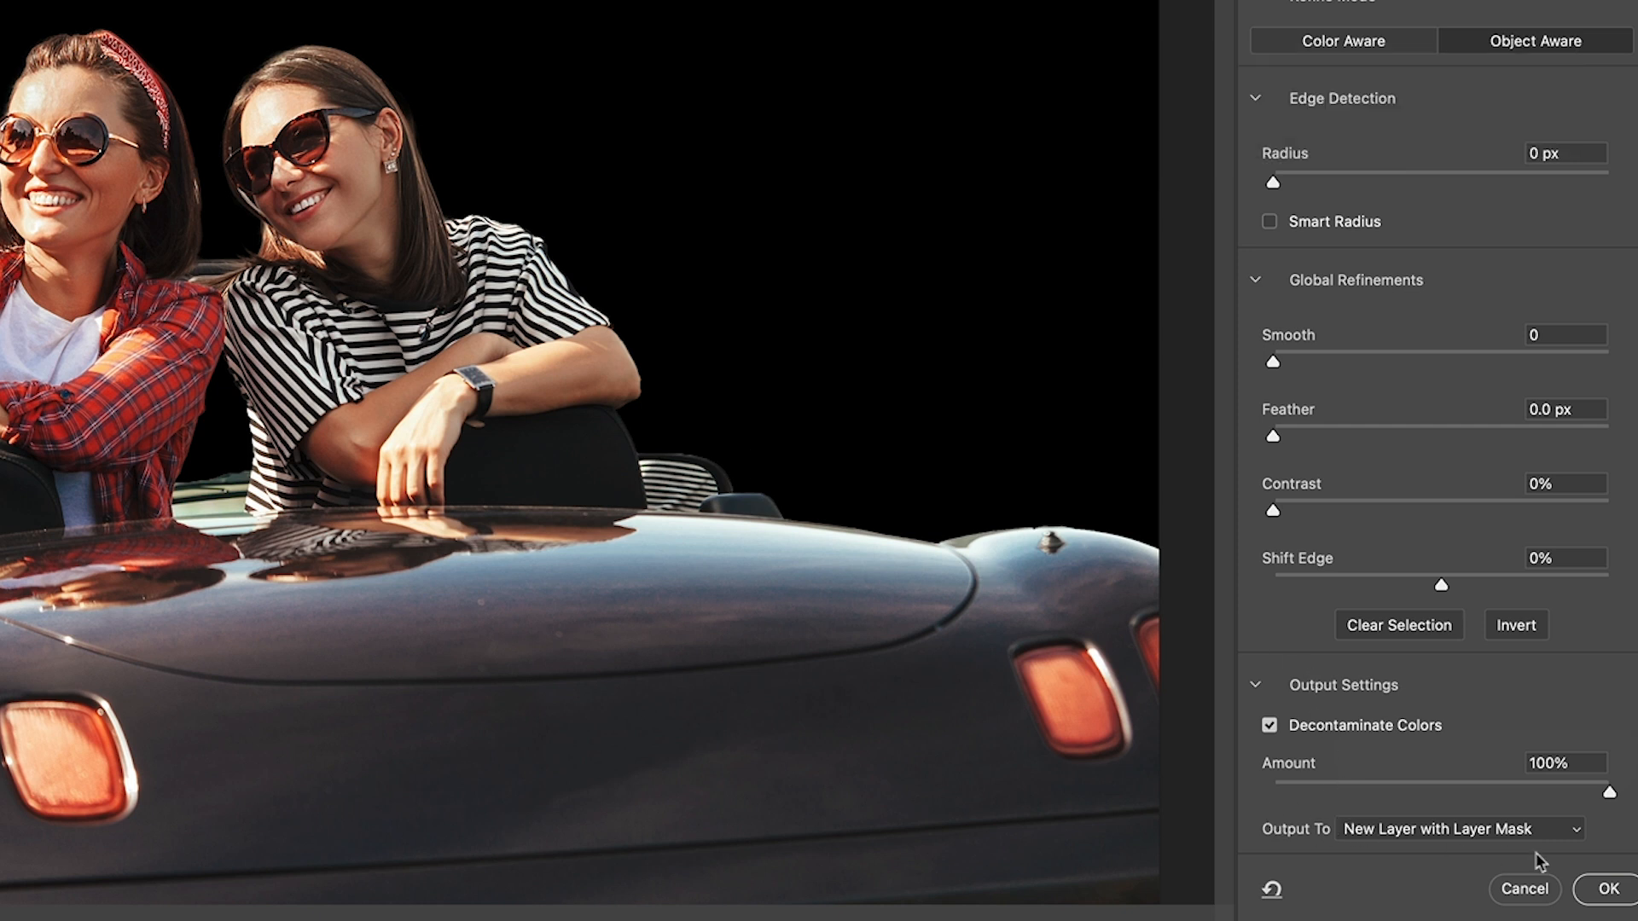
Set Output To New Layer with Layer Mask and confirm, hiding the sky
{"action": "left_click", "coordinate": [1587, 889]}
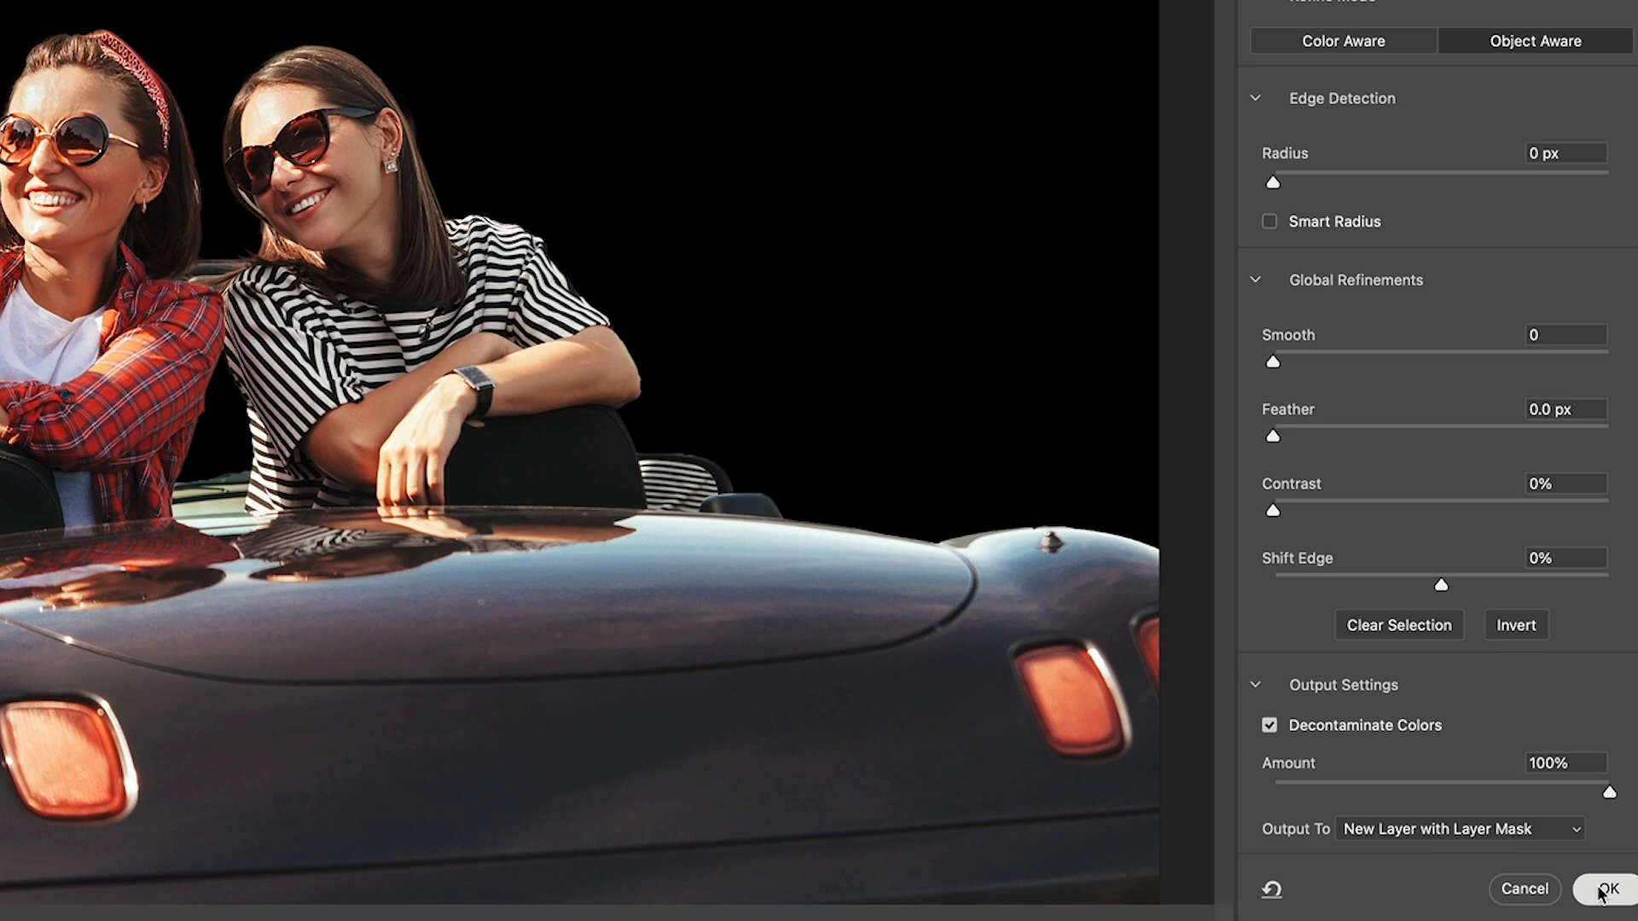
{"action": "left_click", "coordinate": [1580, 889]}
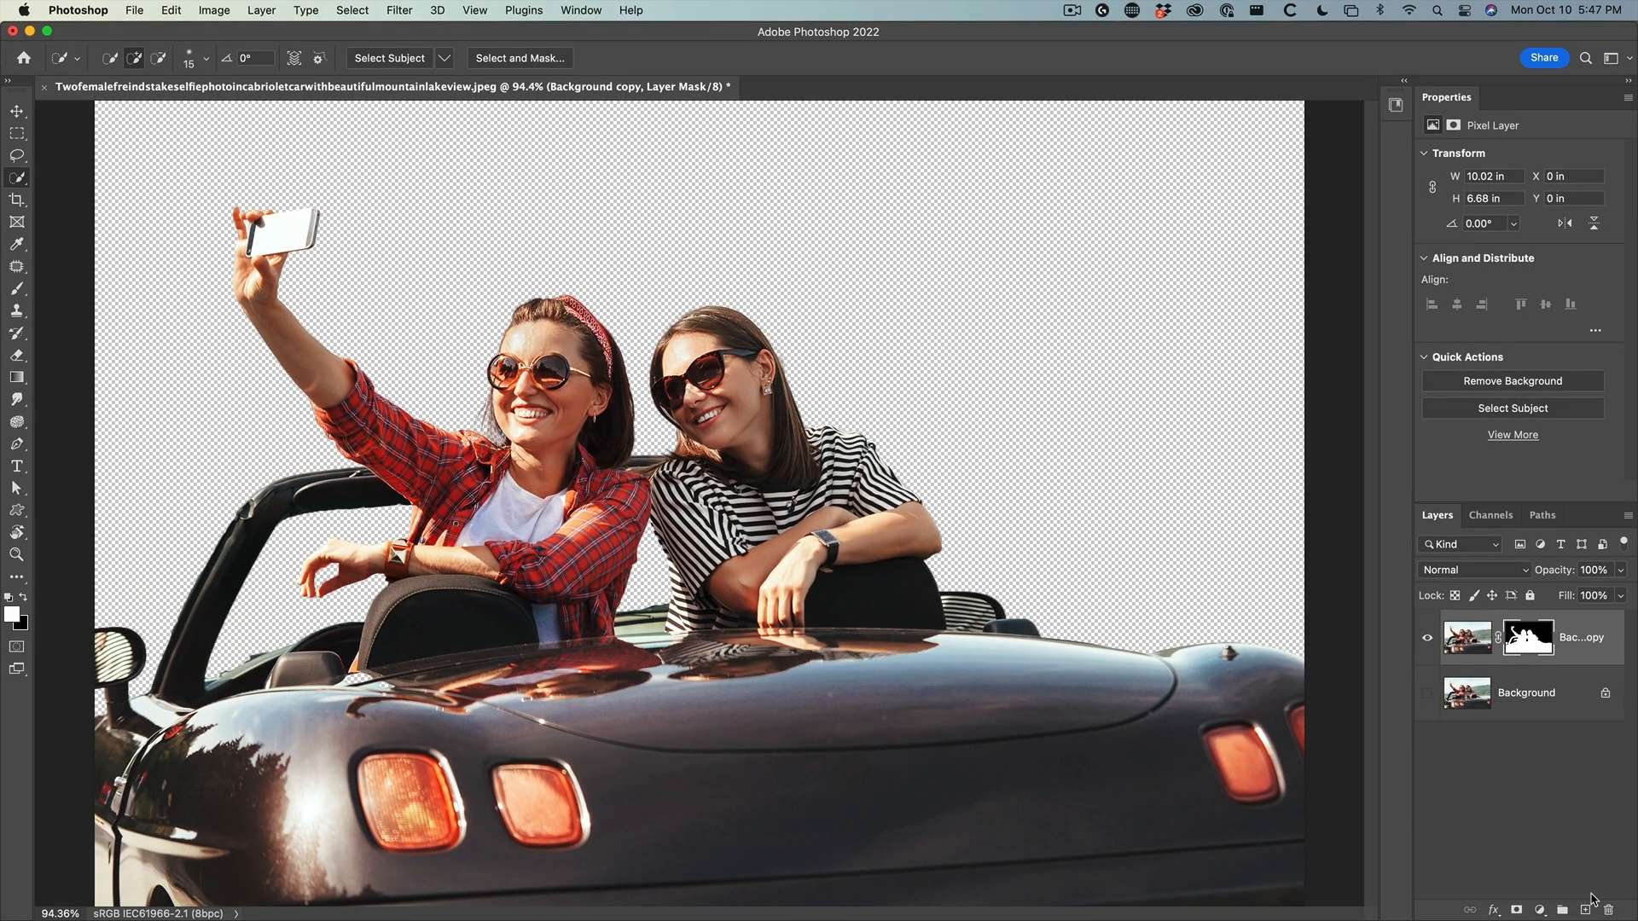